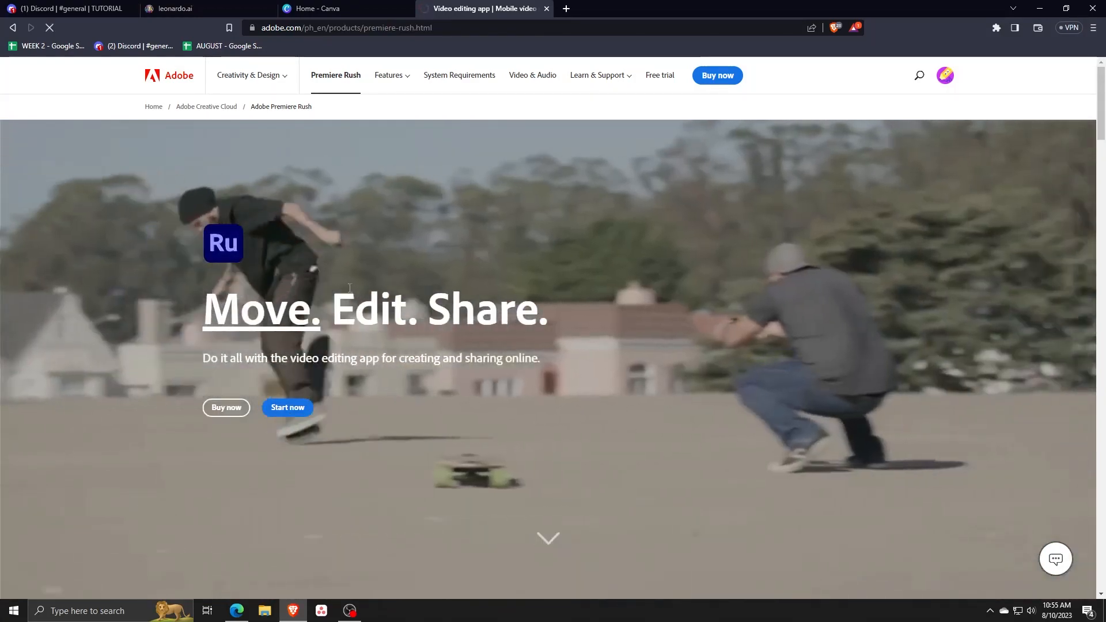
# Download the free Premiere Rush installer and launch Premiere_Rush_Set-Up as administrator from Downloads
pyautogui.click(287, 408)
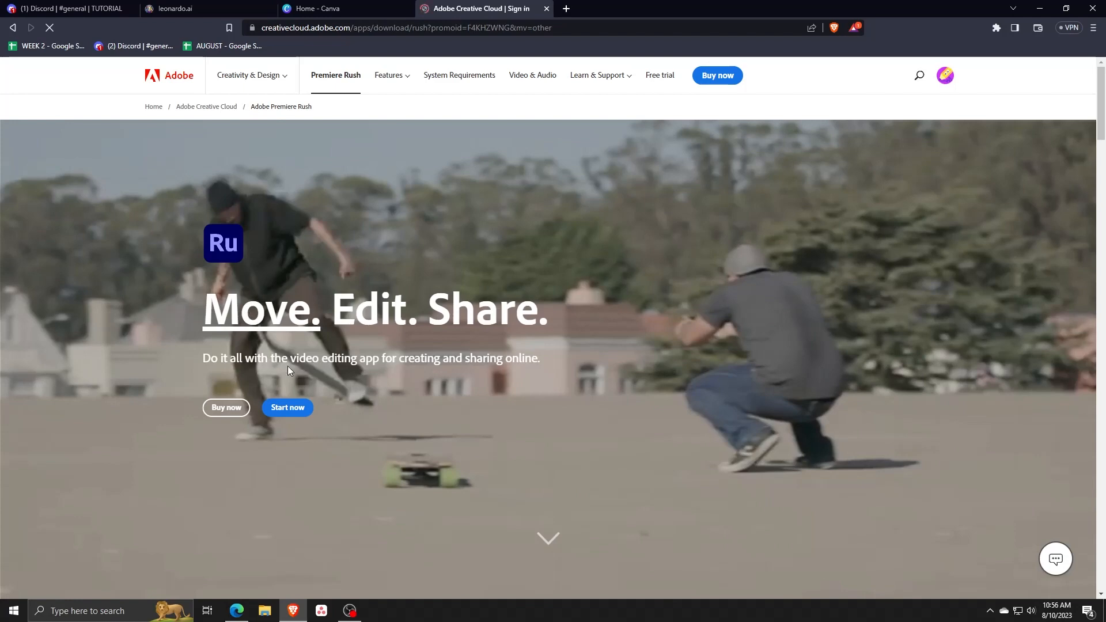
pyautogui.click(286, 408)
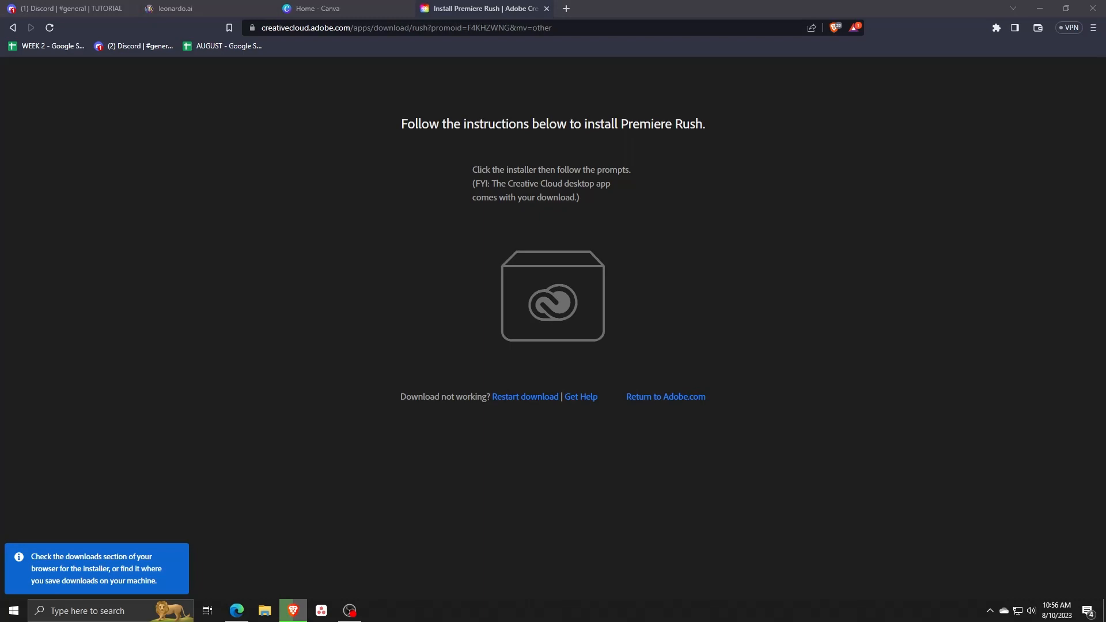
pyautogui.rightClick(409, 286)
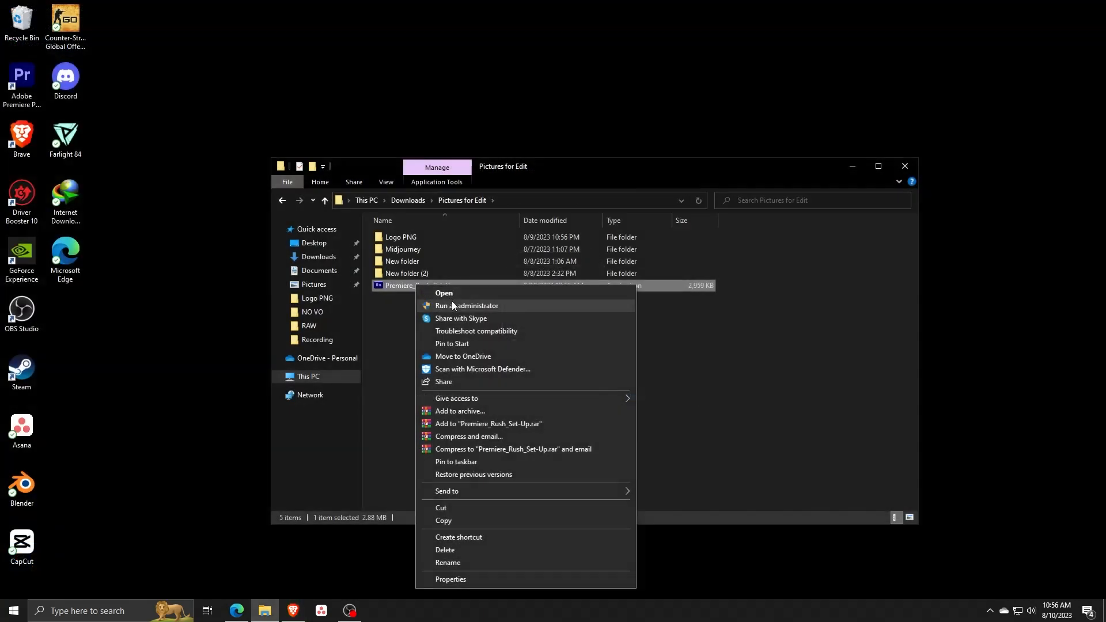
pyautogui.click(466, 305)
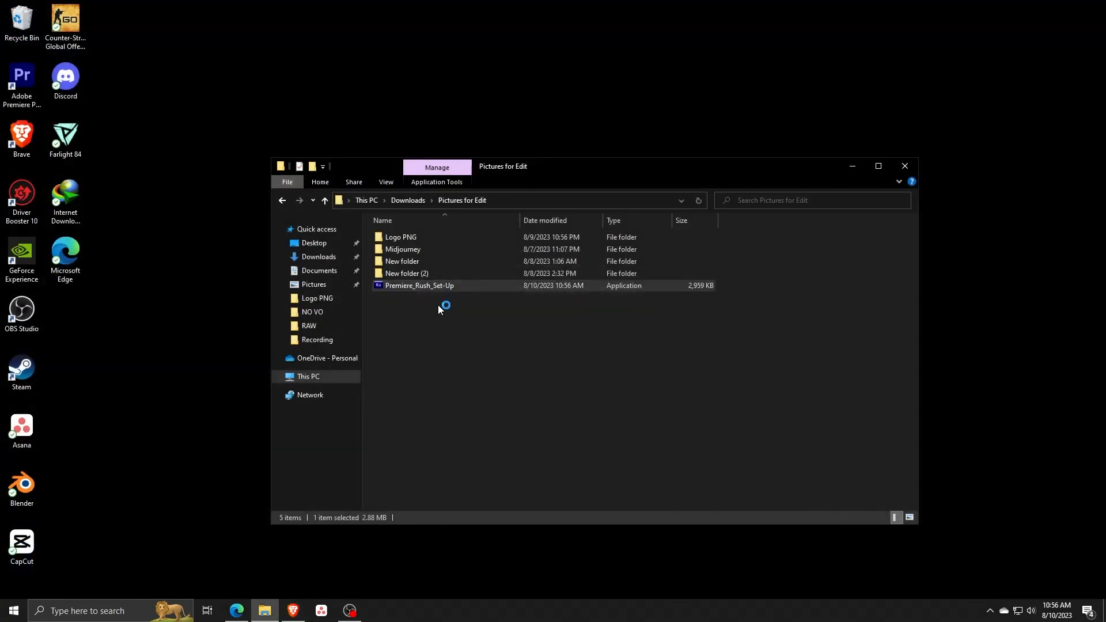
pyautogui.doubleClick(420, 285)
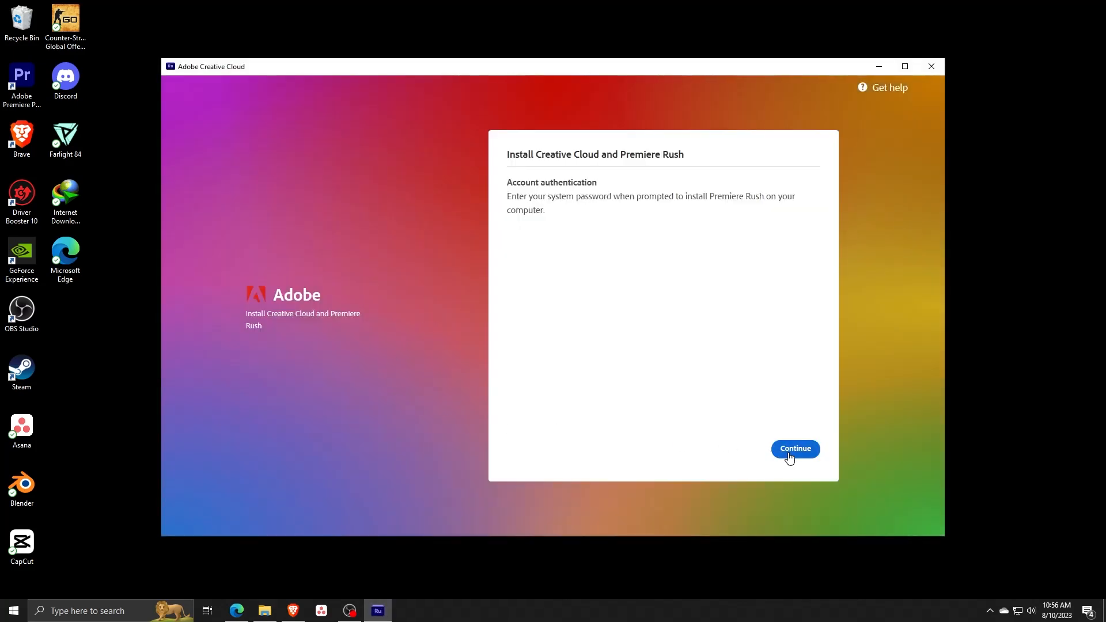
# Continue past account authentication and begin installing Creative Cloud with Premiere Rush
pyautogui.click(794, 448)
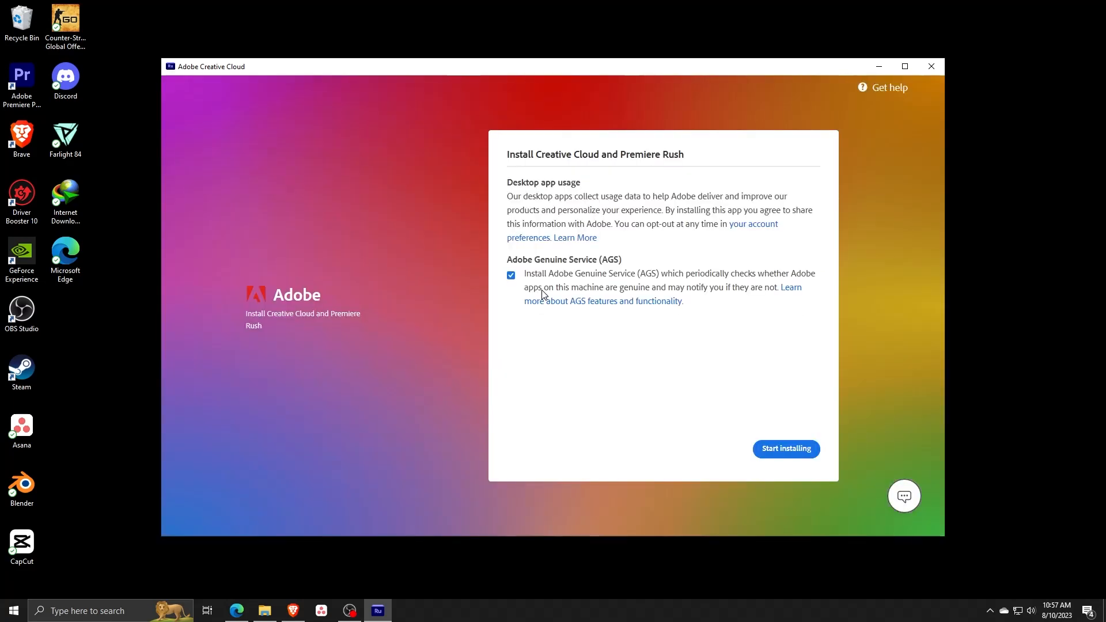
pyautogui.moveTo(552, 176)
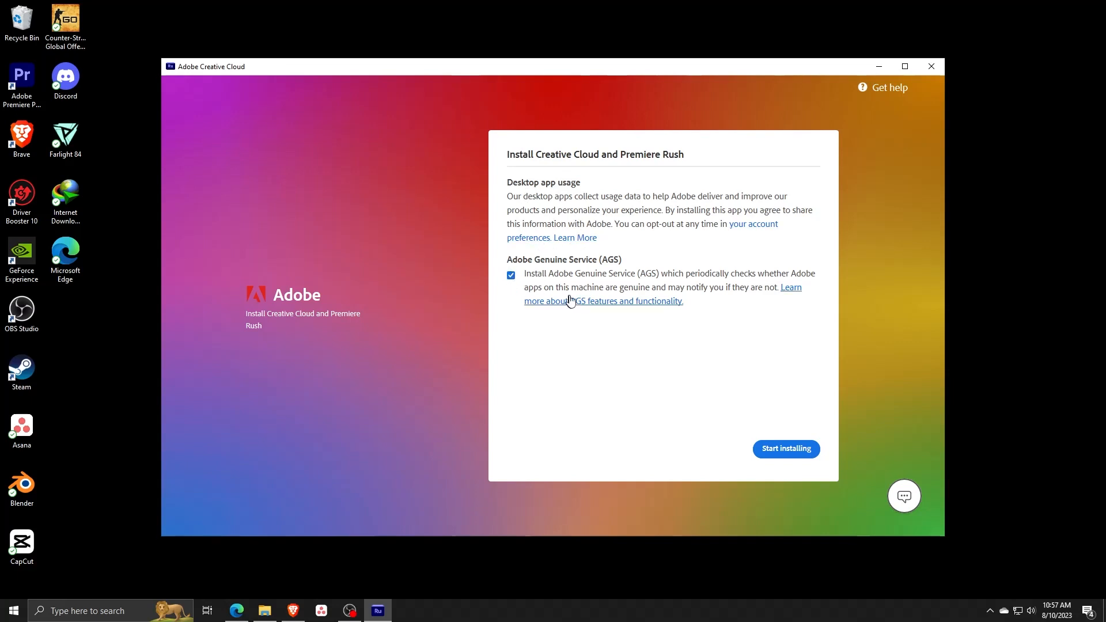
pyautogui.moveTo(786, 448)
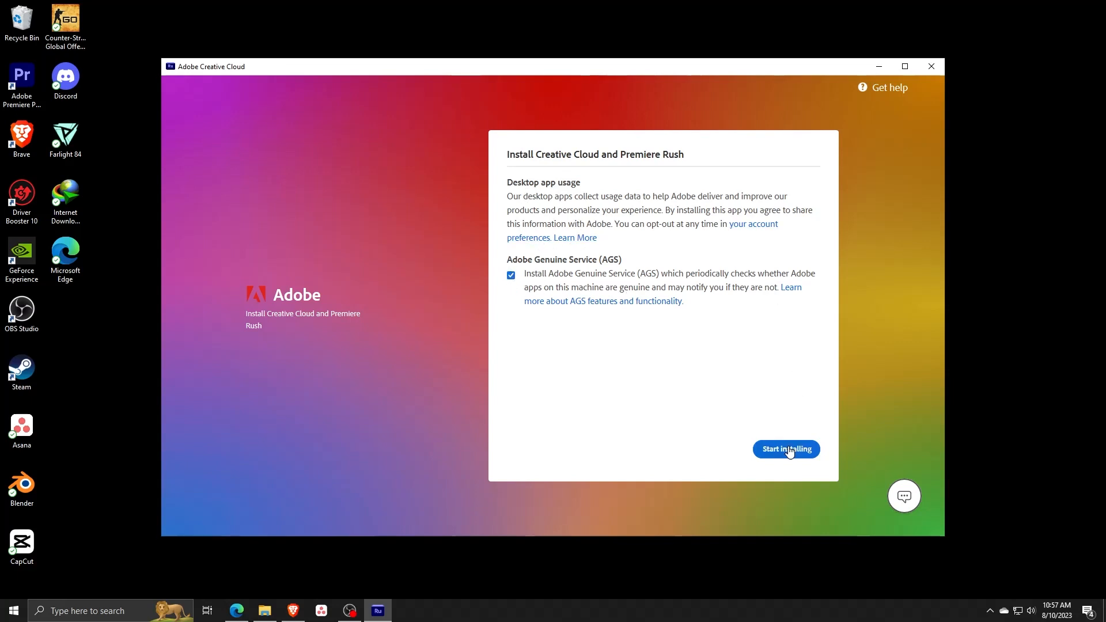
pyautogui.click(785, 449)
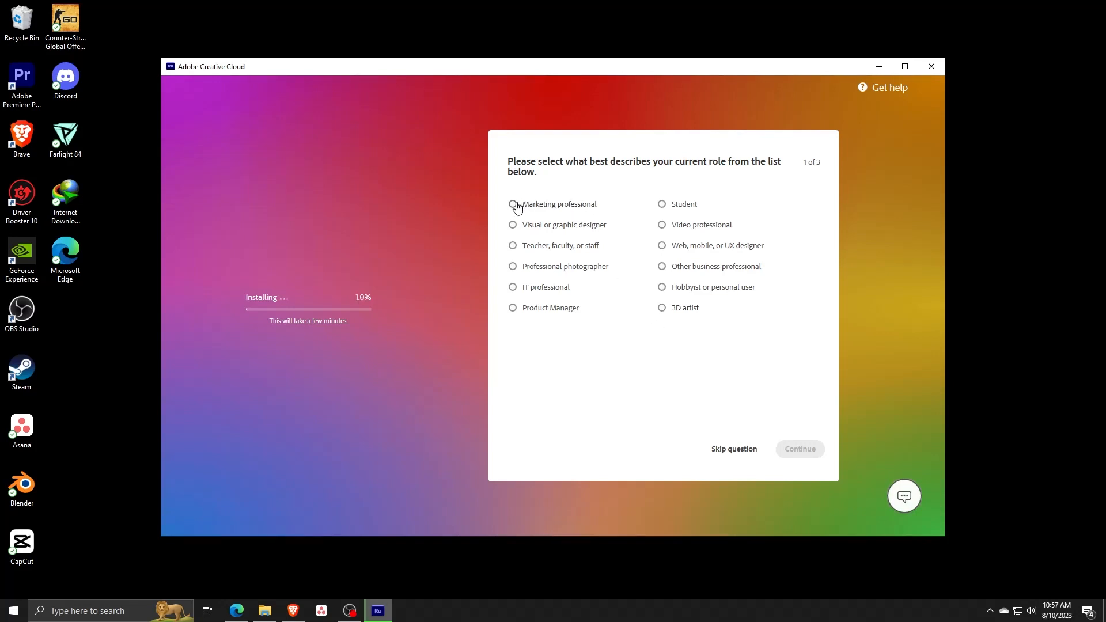
pyautogui.moveTo(509, 232)
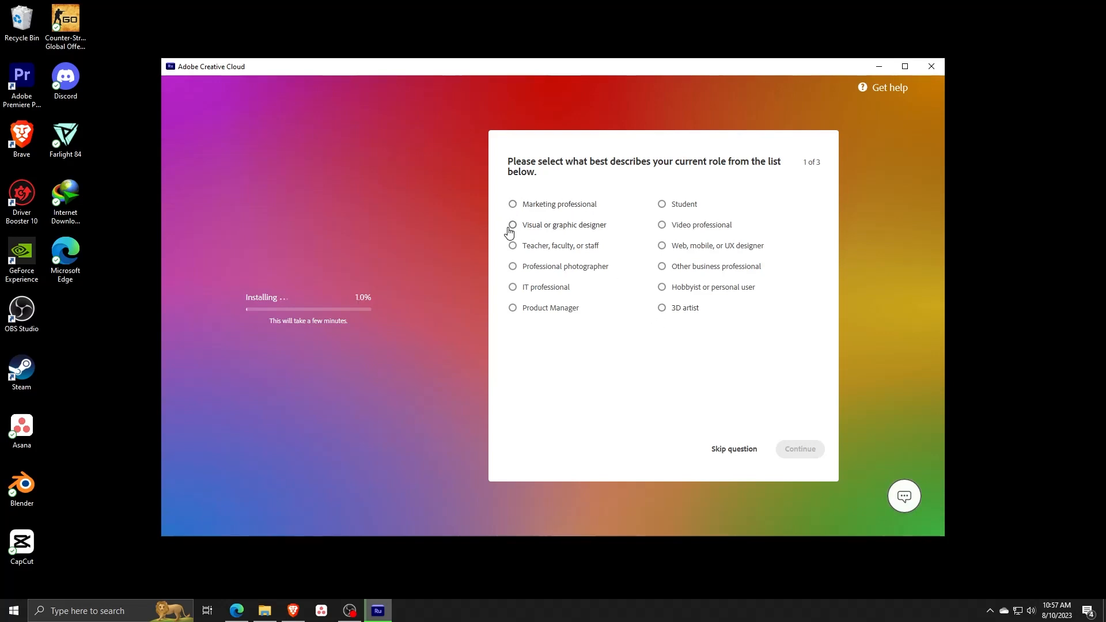
pyautogui.moveTo(698, 227)
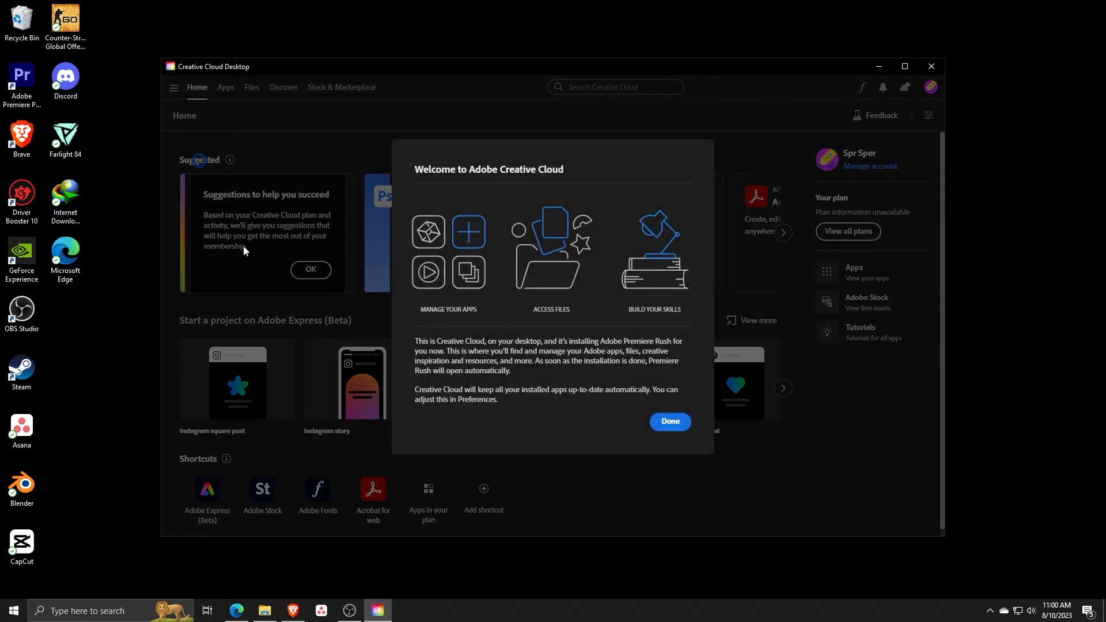
# Dismiss the welcome and Adobe Express popups and scroll the Apps list to Premiere Rush
pyautogui.click(668, 422)
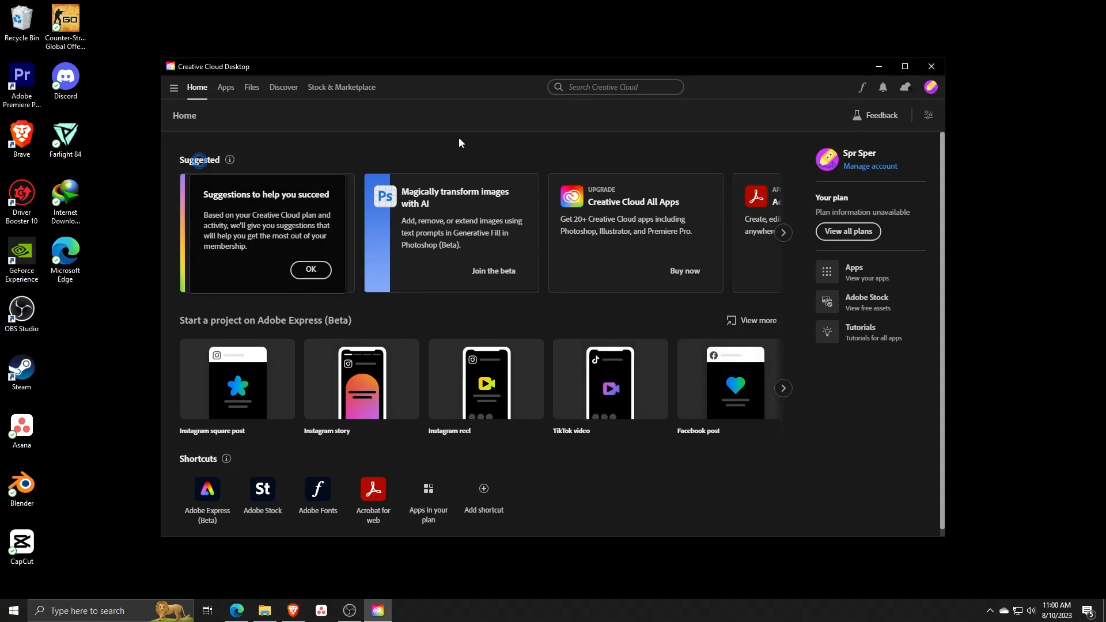
pyautogui.moveTo(226, 87)
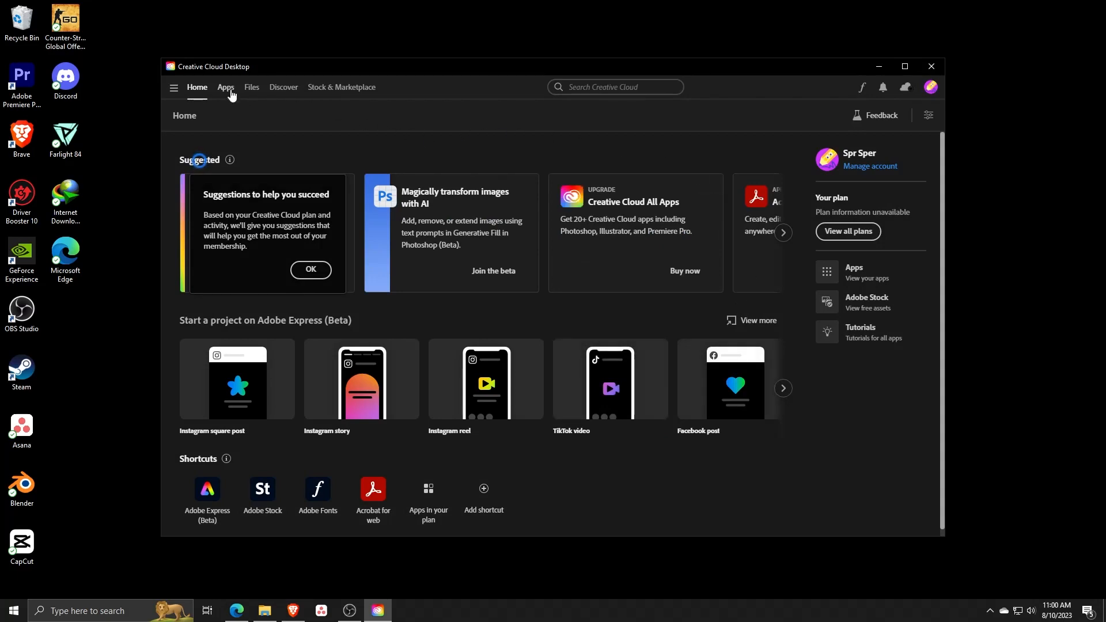
pyautogui.click(226, 86)
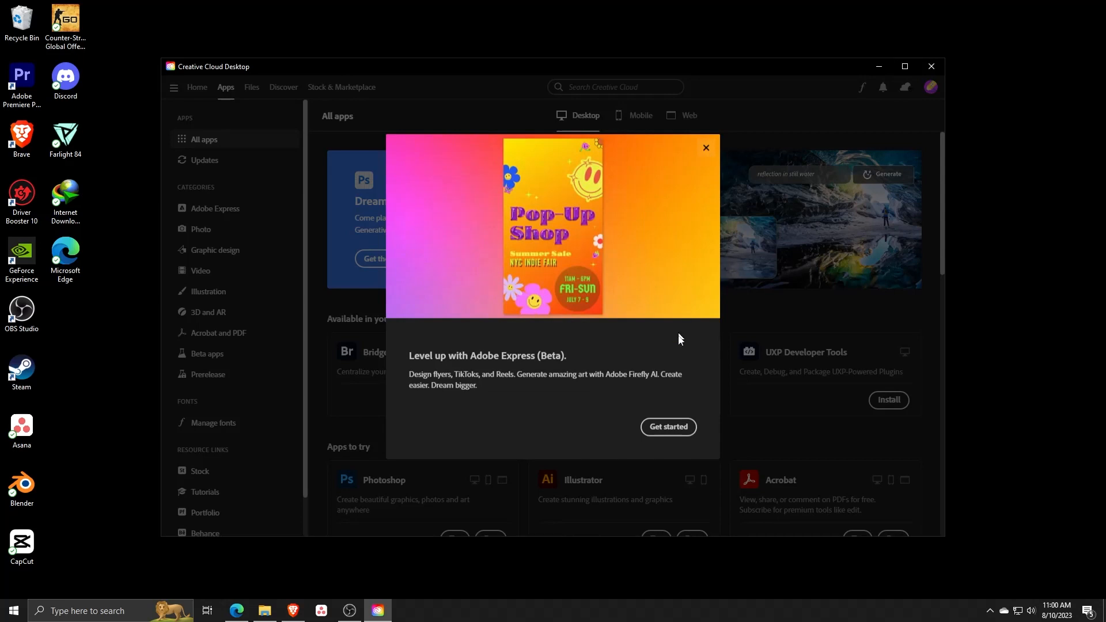
pyautogui.click(705, 148)
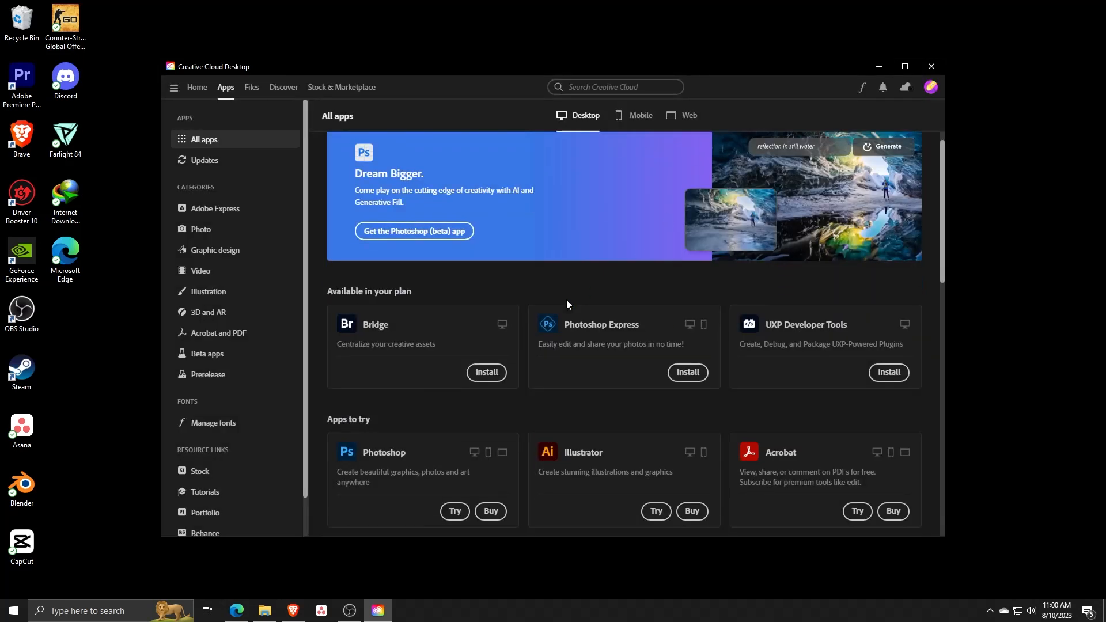
pyautogui.scroll(-3)
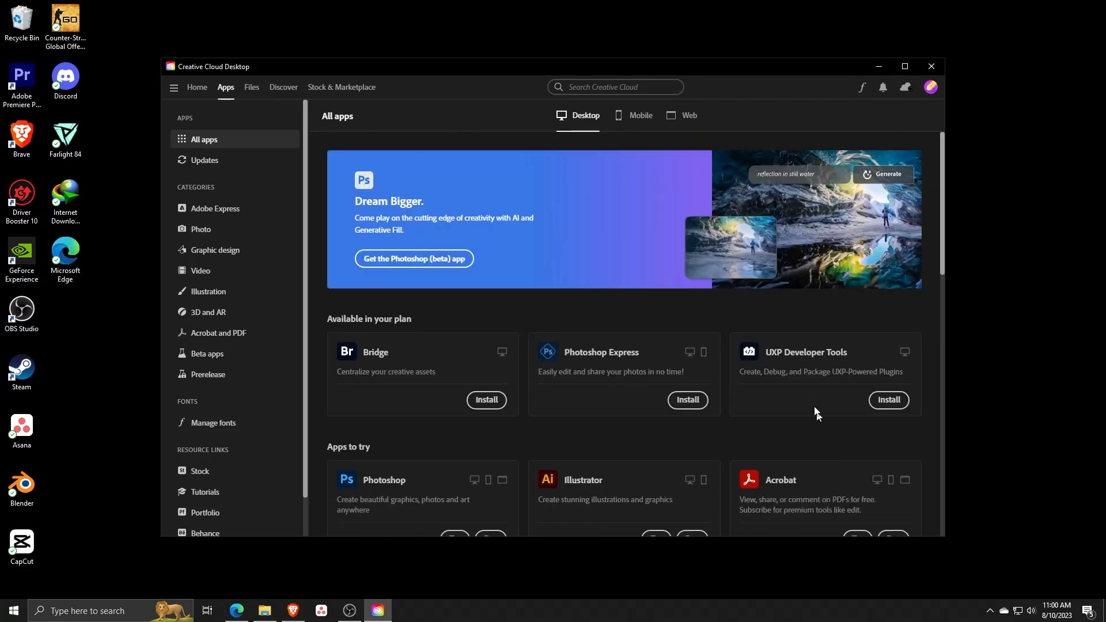
pyautogui.scroll(-3)
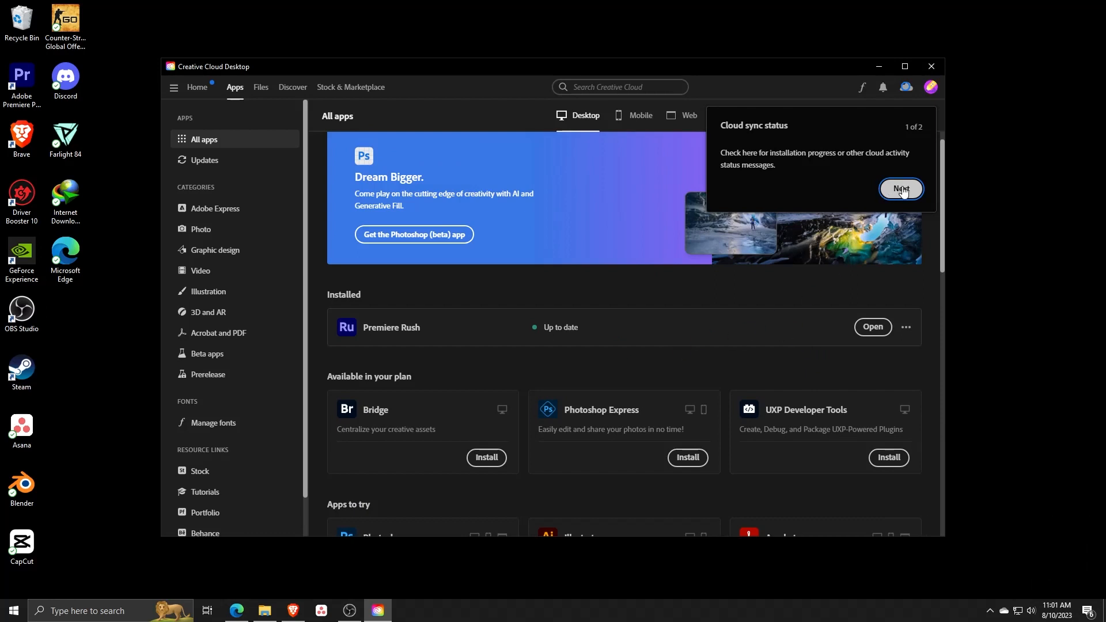
pyautogui.click(901, 189)
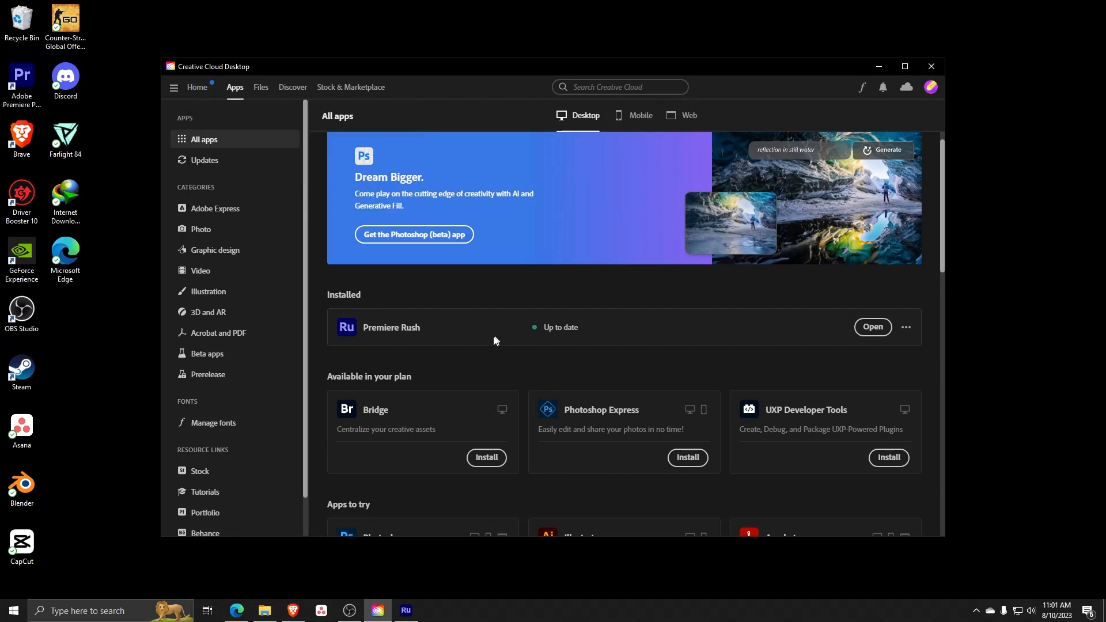
# Create a new Rush project from the 43-second DVR_TRIM clip in D:\CSGO
pyautogui.click(872, 326)
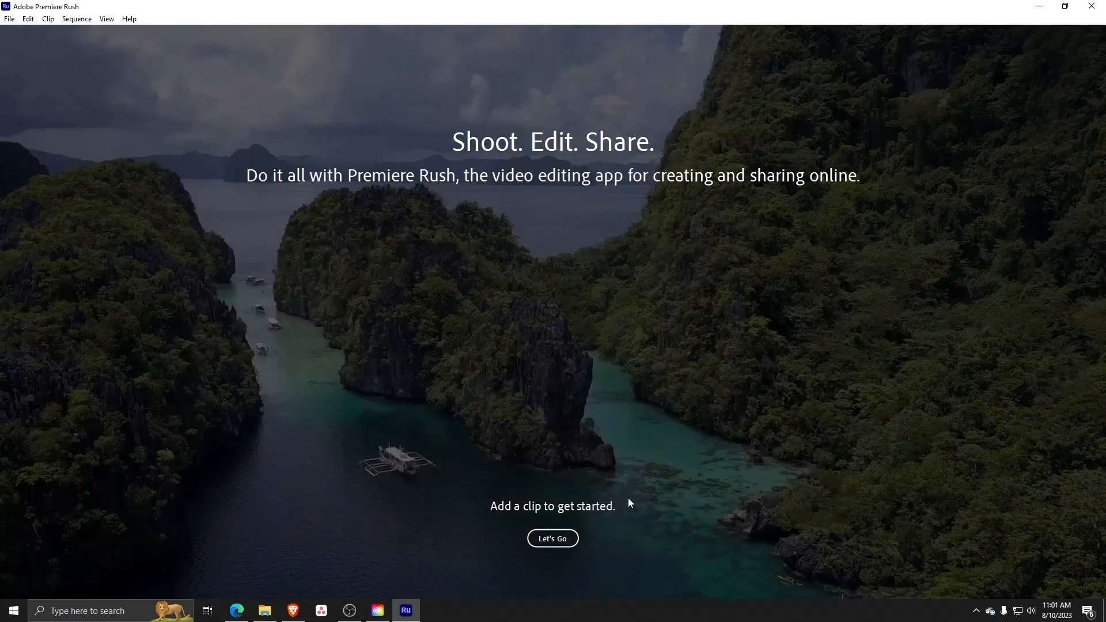
pyautogui.click(552, 538)
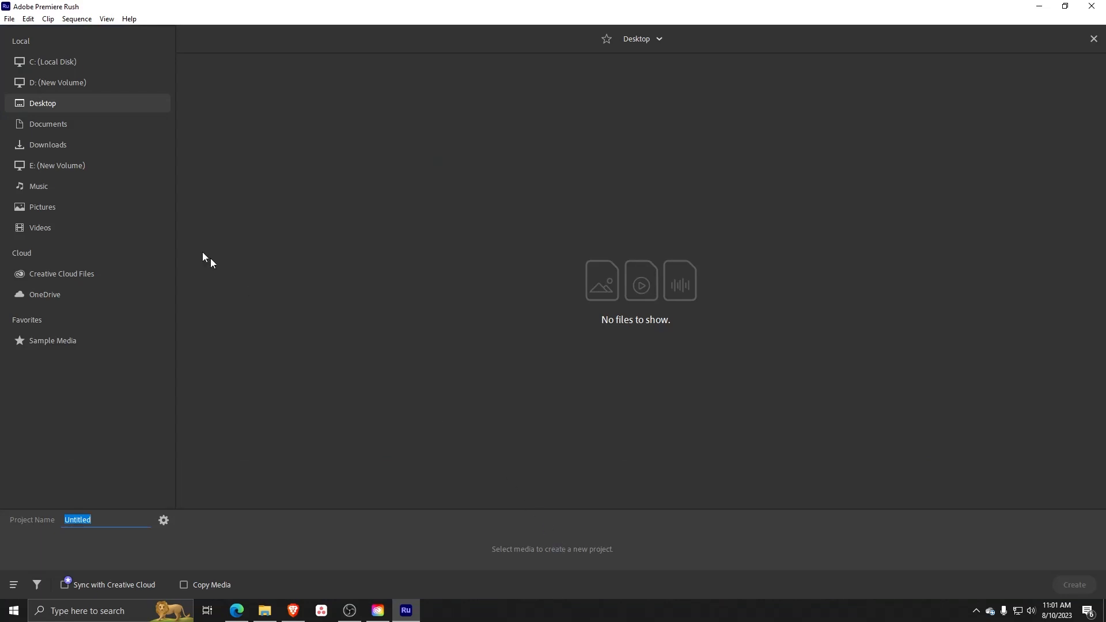
pyautogui.moveTo(55, 256)
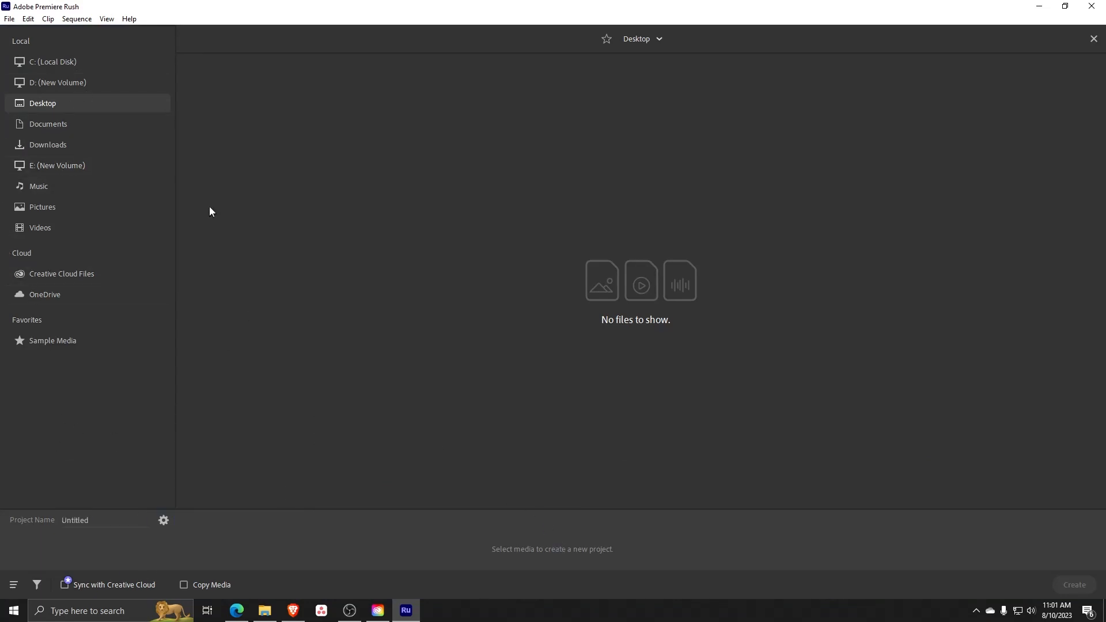
pyautogui.click(58, 83)
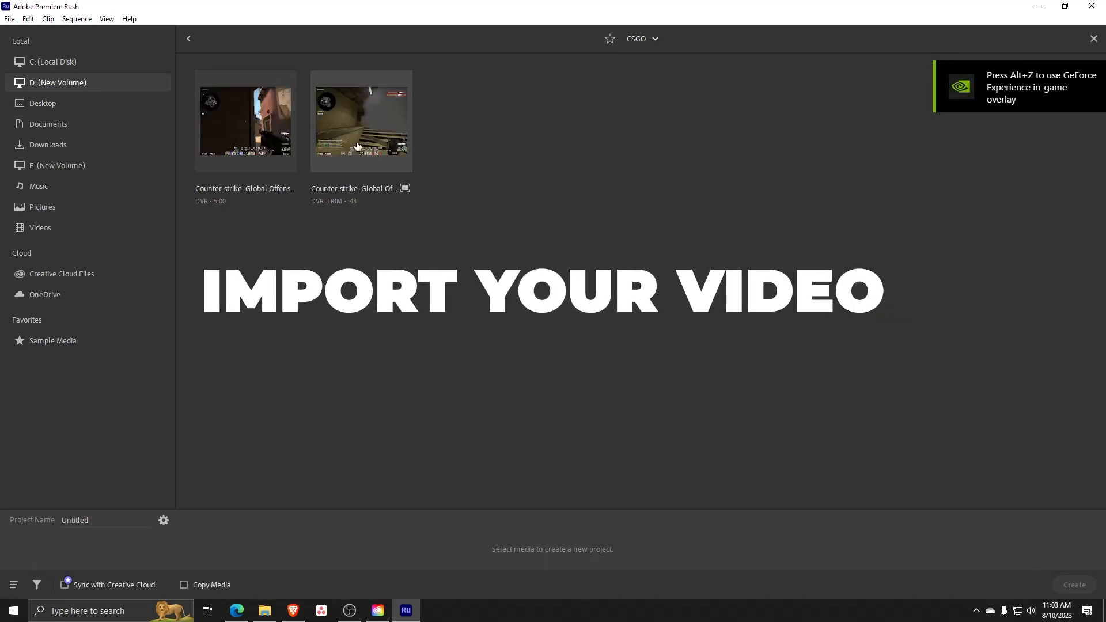
pyautogui.click(361, 121)
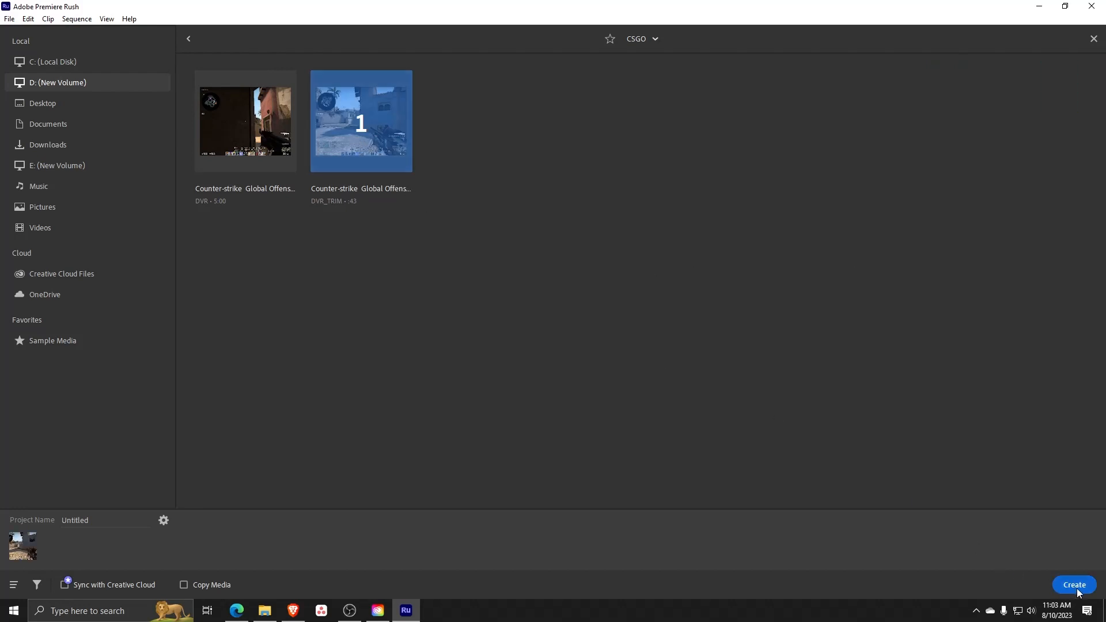
pyautogui.moveTo(1073, 585)
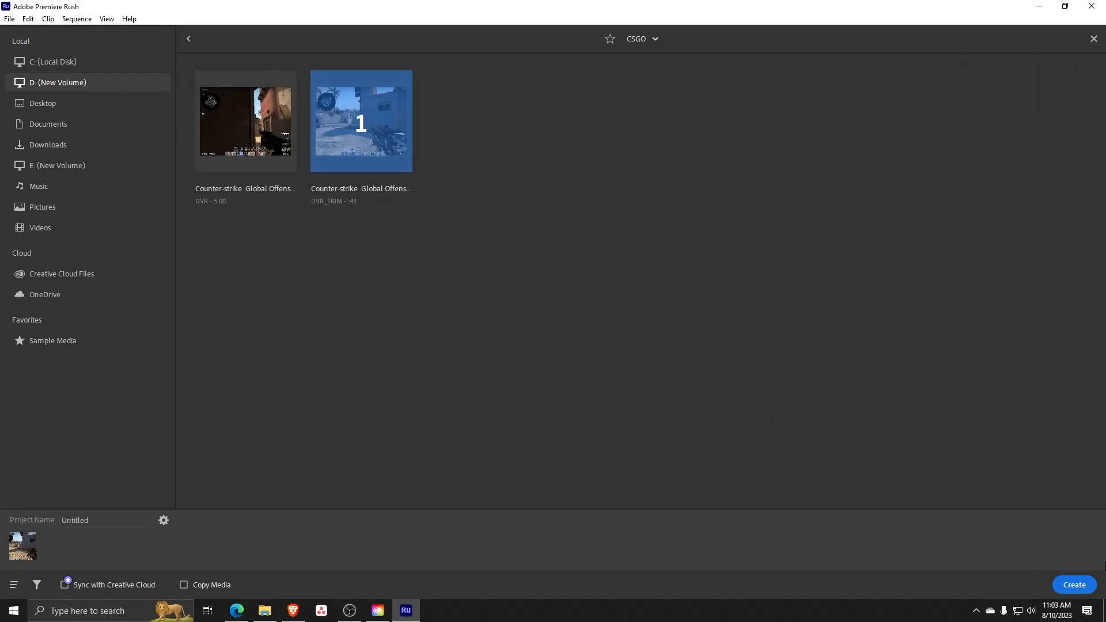
pyautogui.click(1073, 584)
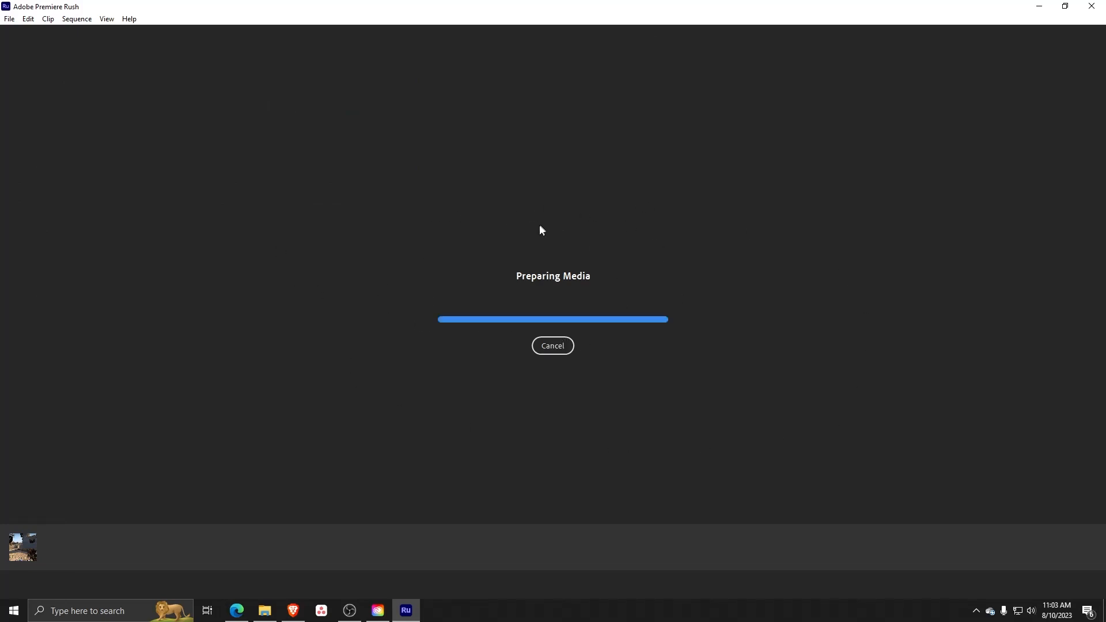
pyautogui.moveTo(674, 315)
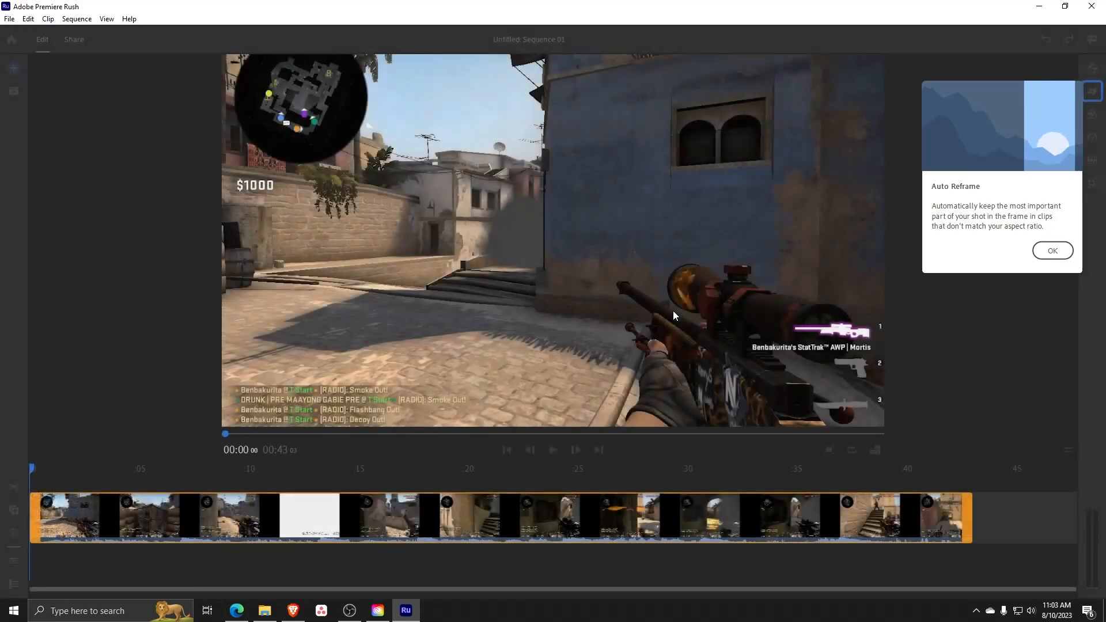
# Dismiss the Auto Reframe tip and reframe the sequence to 9:16, then 4:5, reopening the ratio menu
pyautogui.click(1051, 250)
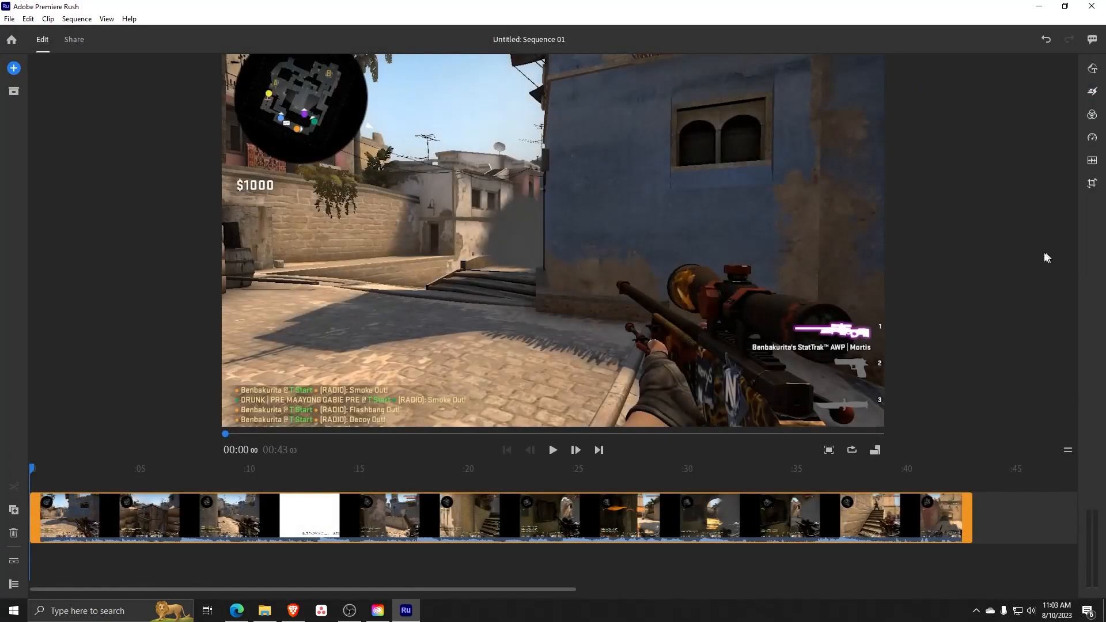
pyautogui.moveTo(111, 144)
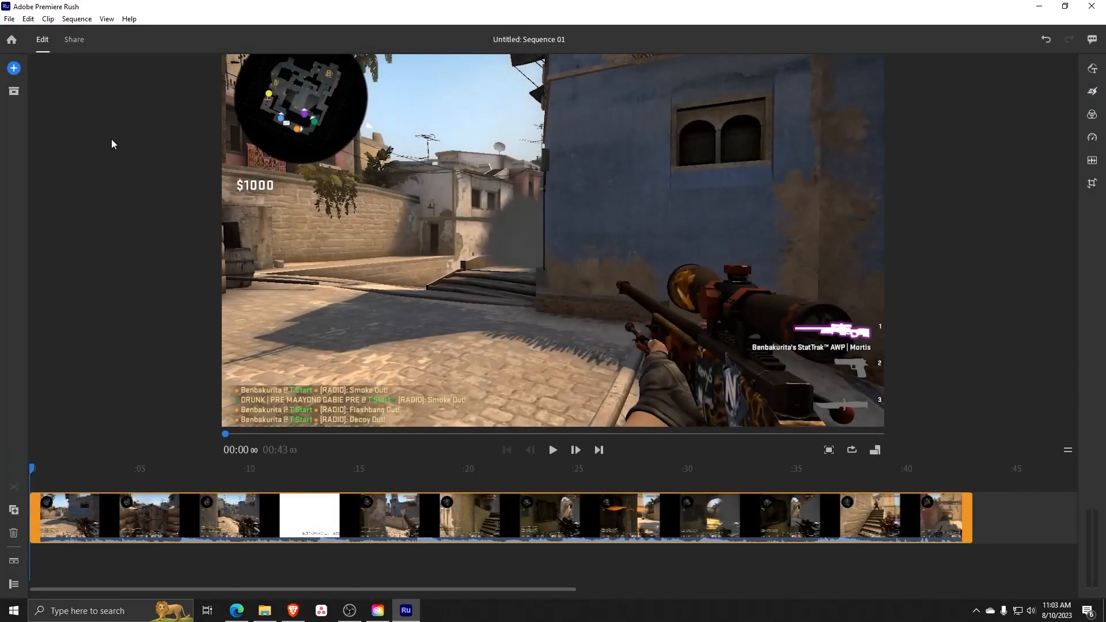
pyautogui.moveTo(1028, 419)
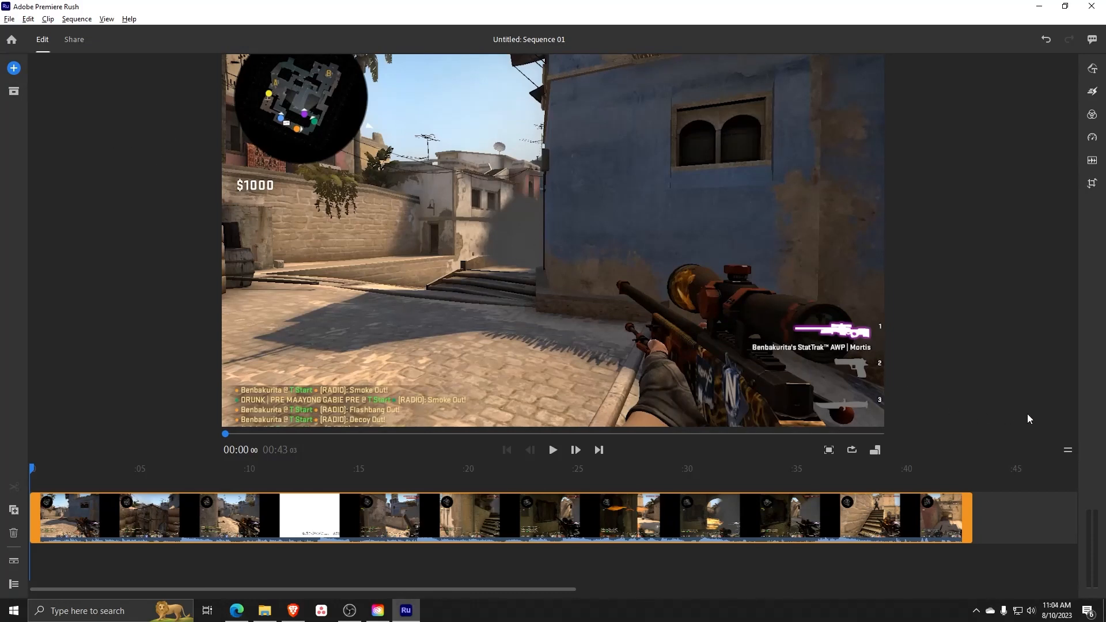
pyautogui.click(874, 451)
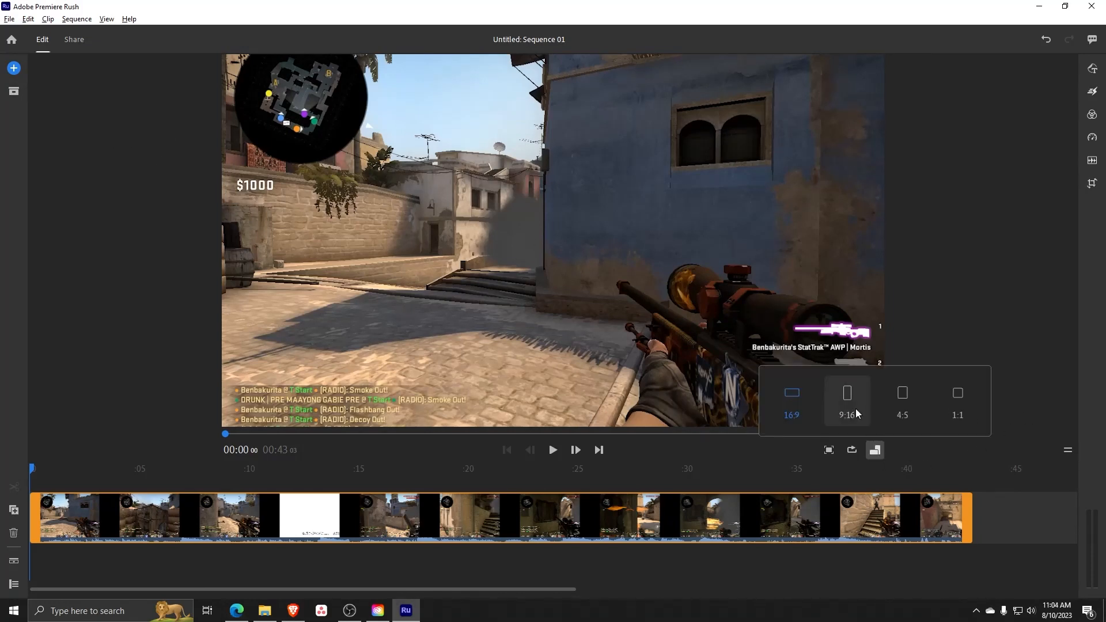
pyautogui.click(791, 399)
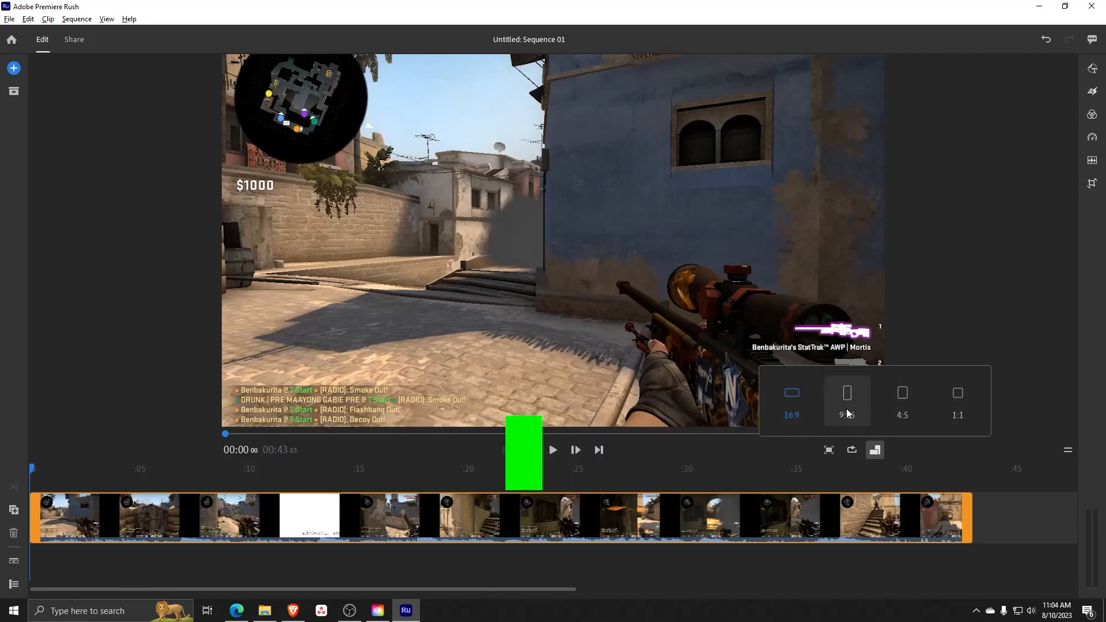
pyautogui.click(847, 392)
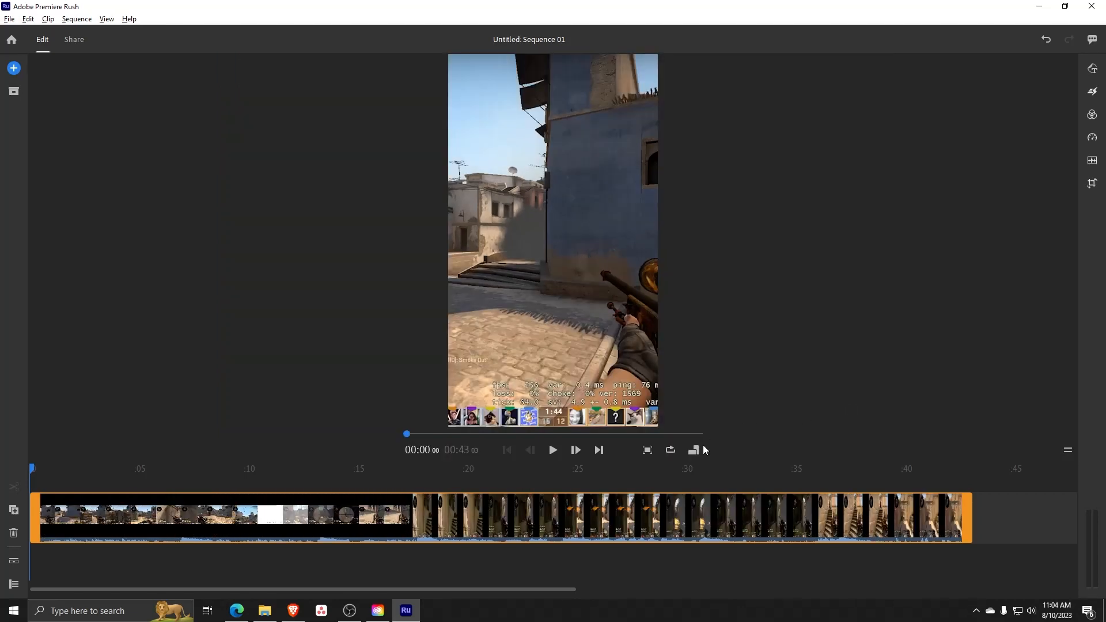
pyautogui.click(692, 450)
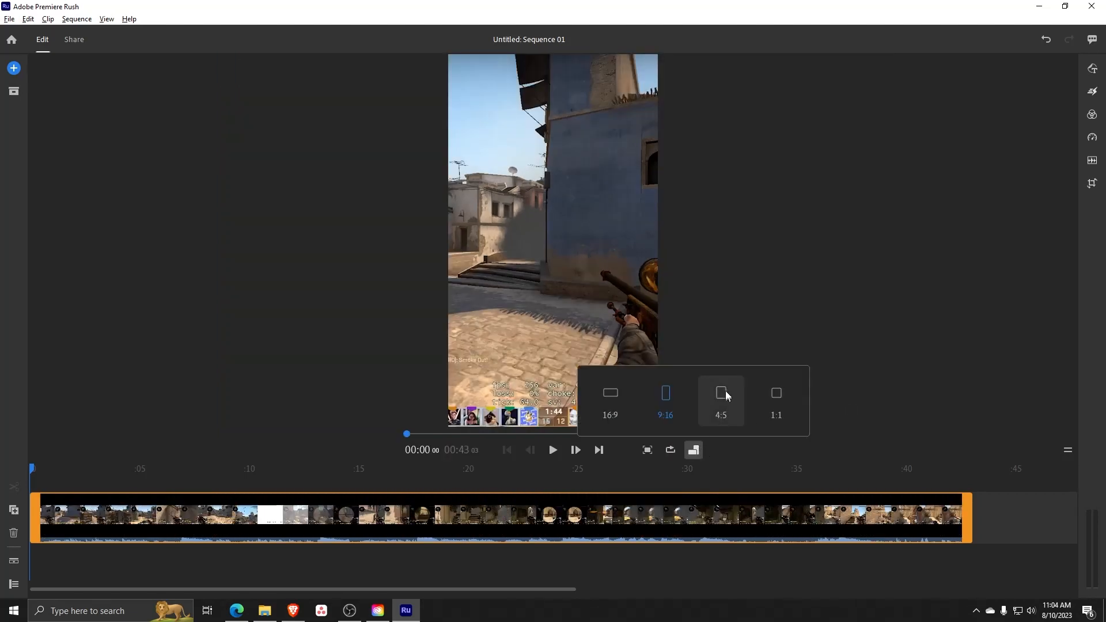
pyautogui.click(608, 393)
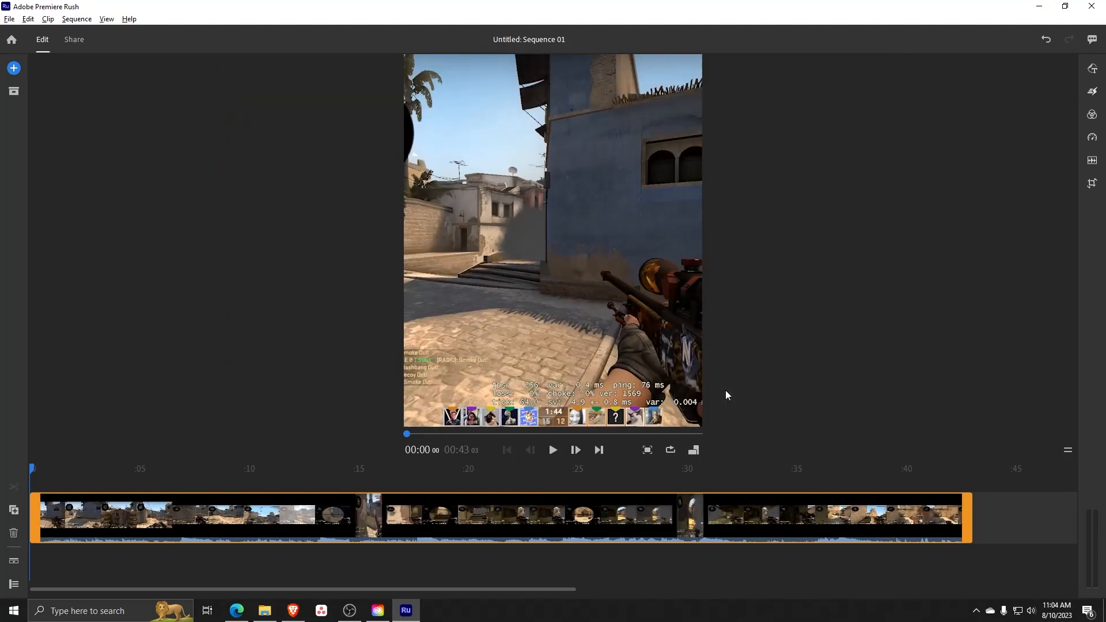
pyautogui.moveTo(694, 451)
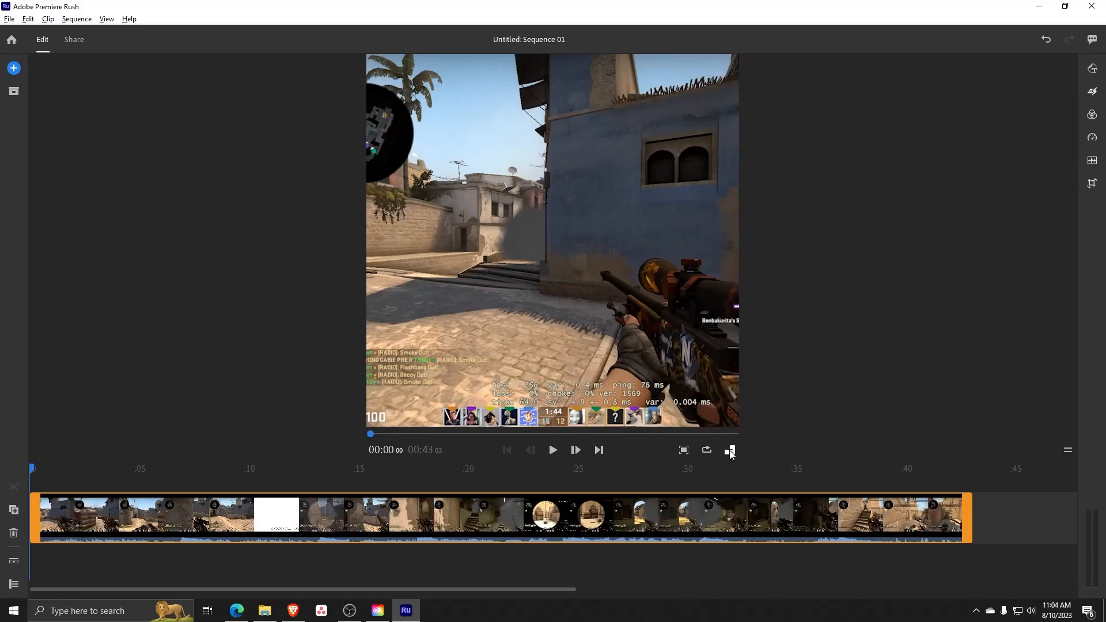
pyautogui.click(730, 450)
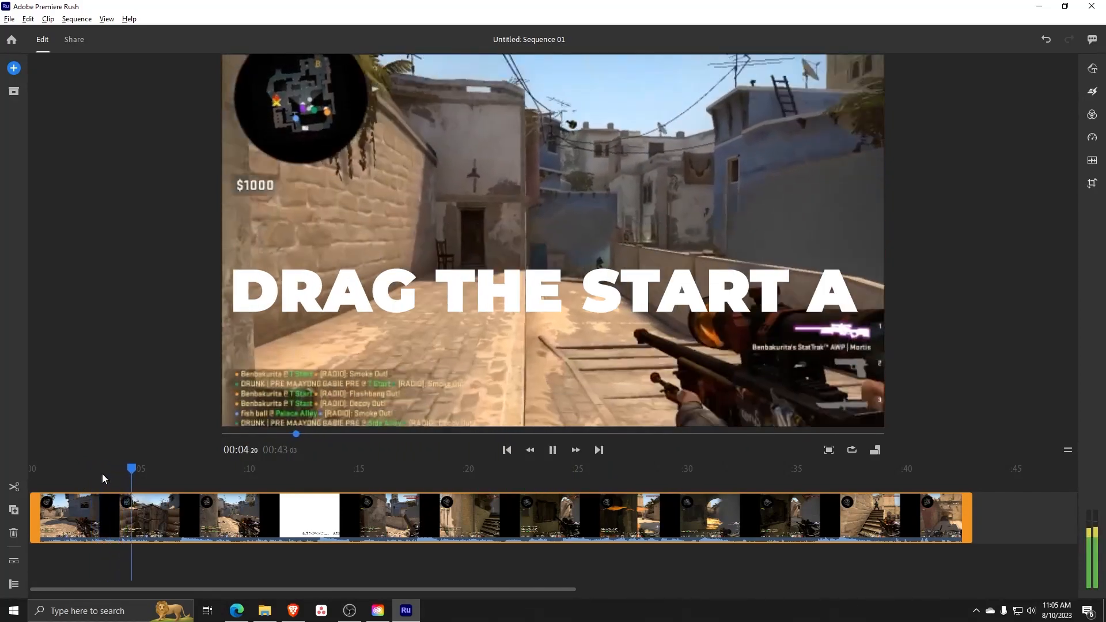
# Trim the clip's start to shorten the sequence to about 37 seconds and reset the playhead
pyautogui.click(552, 450)
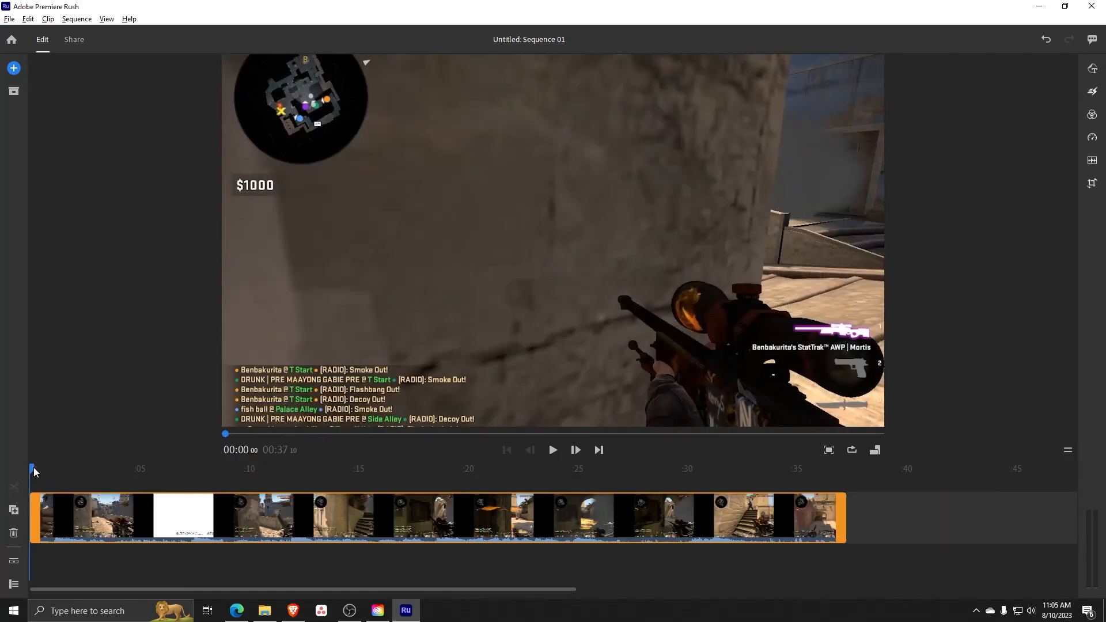
pyautogui.click(552, 450)
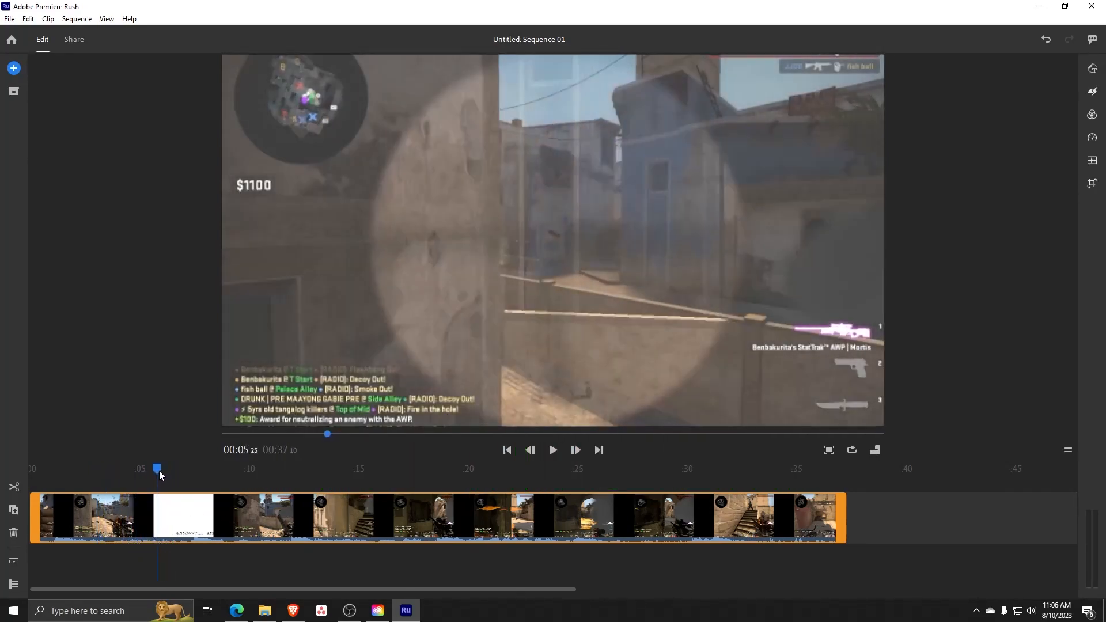
# Scrub the playhead to about three seconds and split the clip, cutting the sequence to 33 seconds
pyautogui.moveTo(157, 468); pyautogui.dragTo(93, 468)
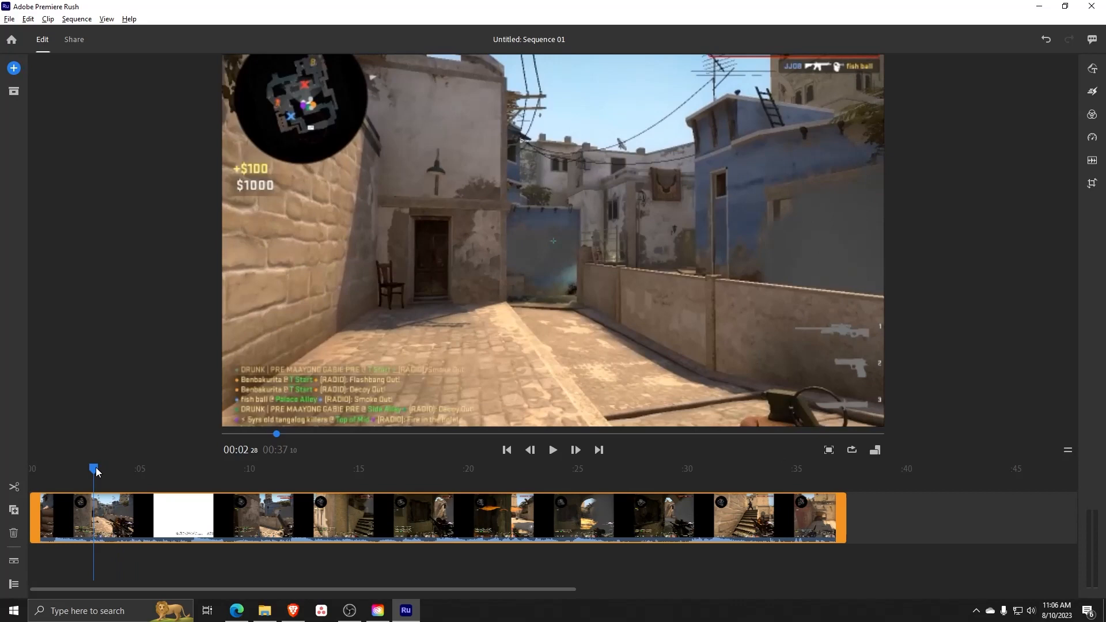
pyautogui.moveTo(95, 469); pyautogui.dragTo(88, 468)
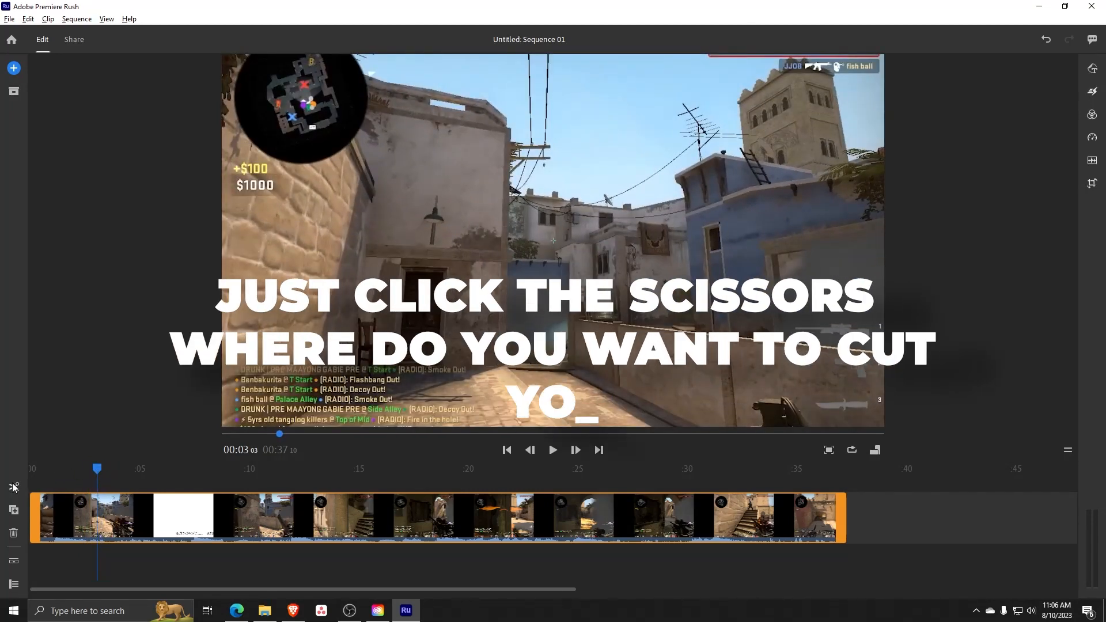
pyautogui.moveTo(12, 486)
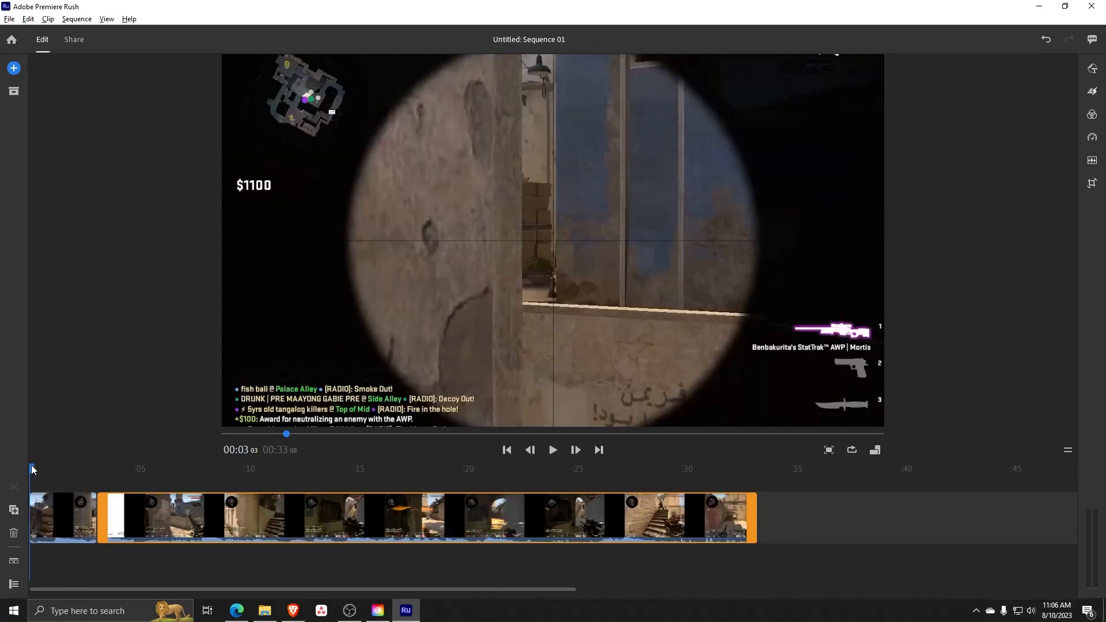
pyautogui.click(553, 451)
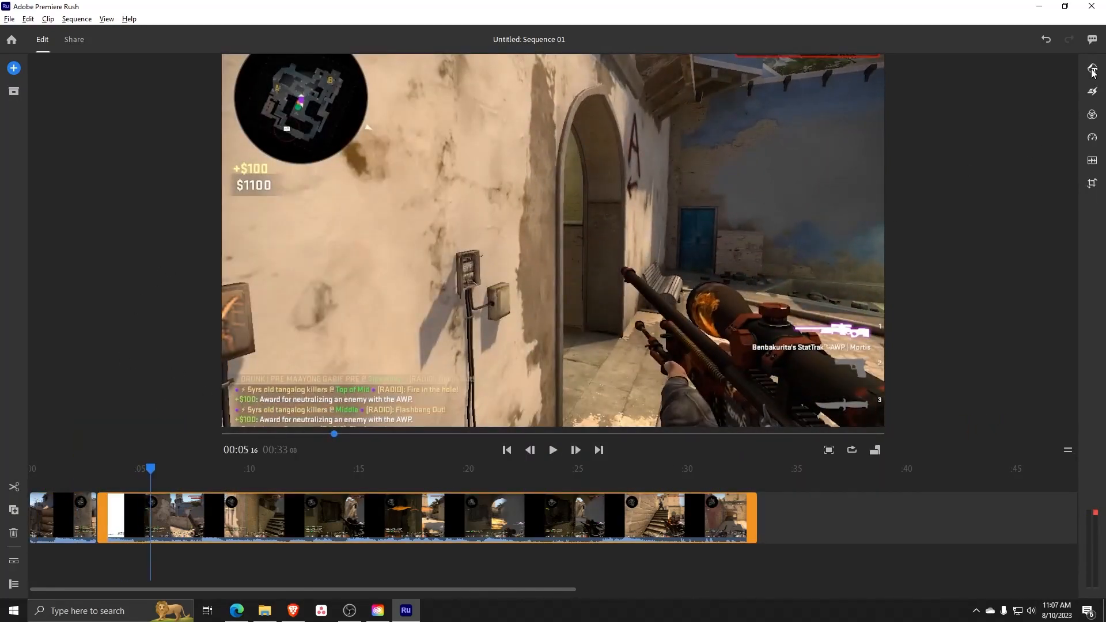
pyautogui.moveTo(1091, 91)
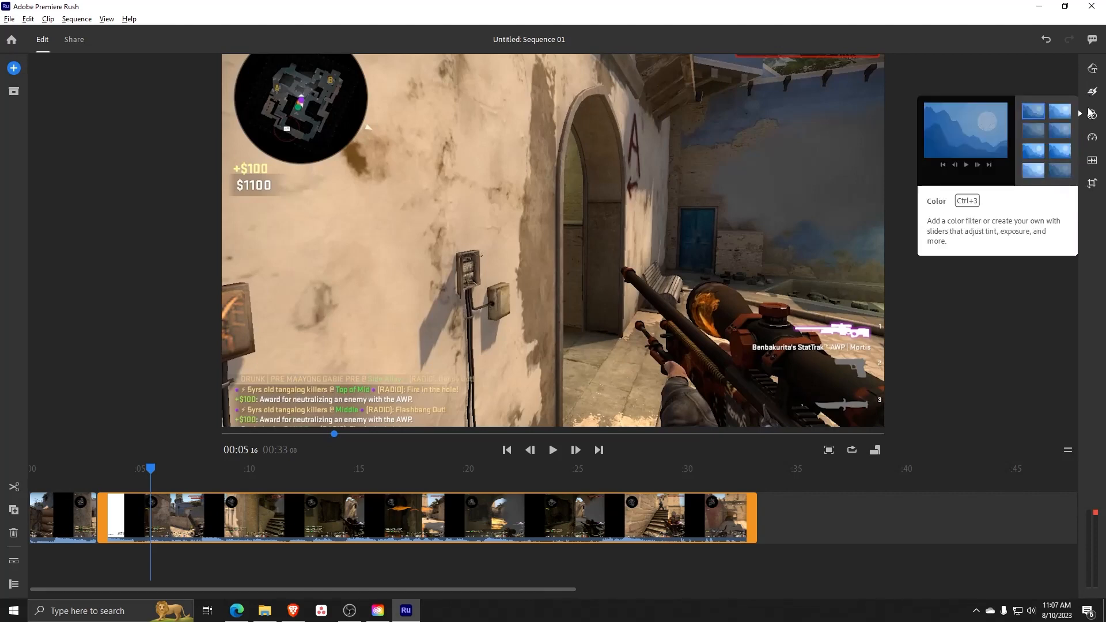
# Apply a Dissolve transition to the three-second cut and preview it
pyautogui.click(1090, 91)
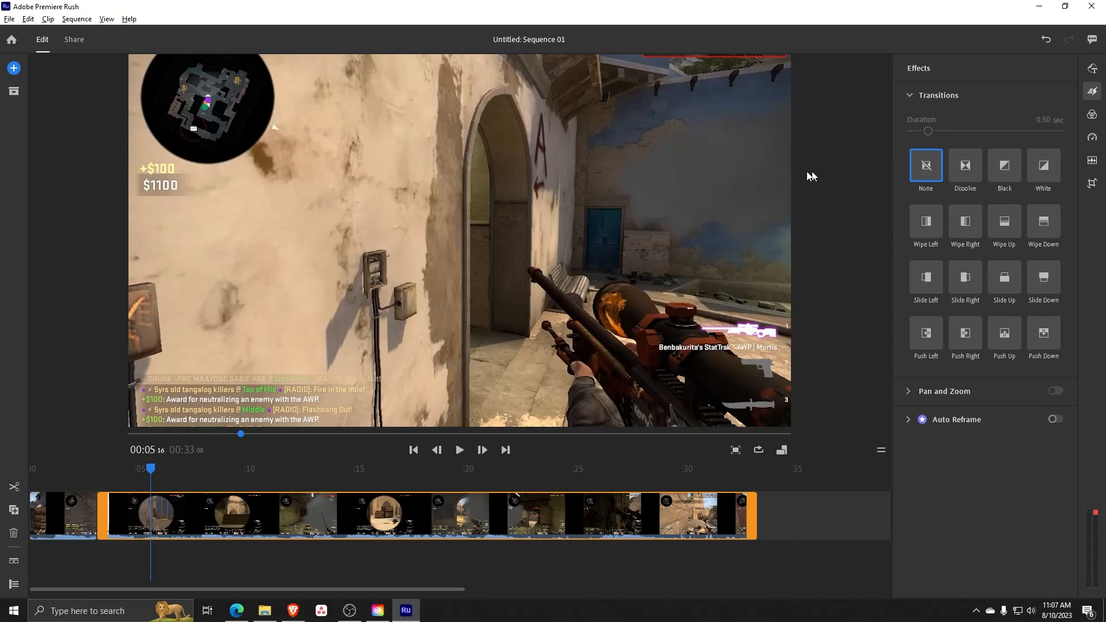
pyautogui.click(965, 167)
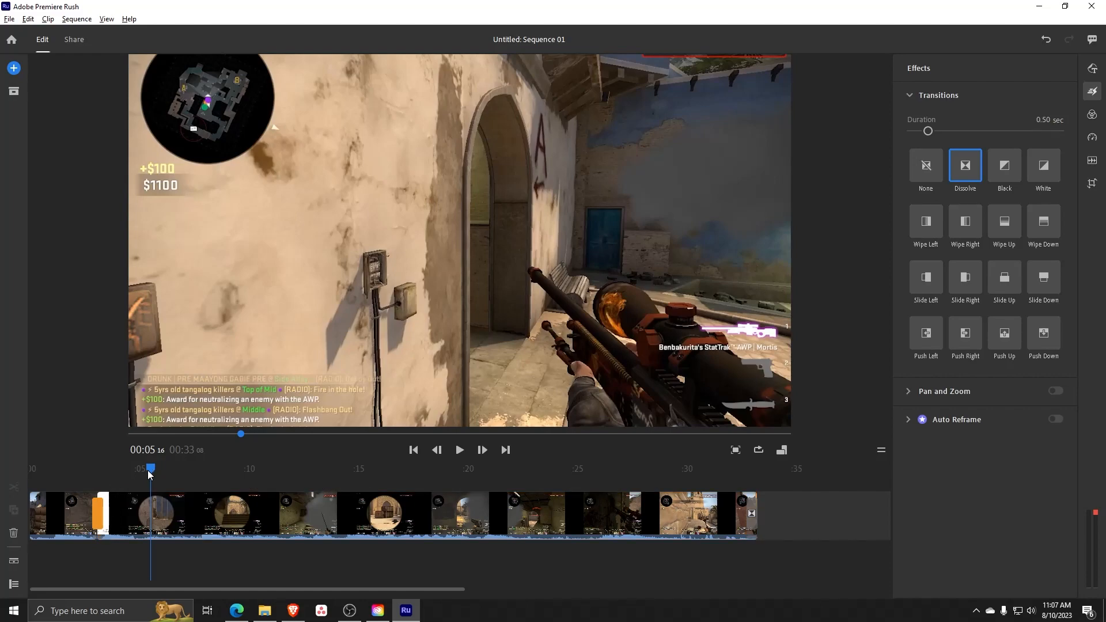
pyautogui.click(459, 450)
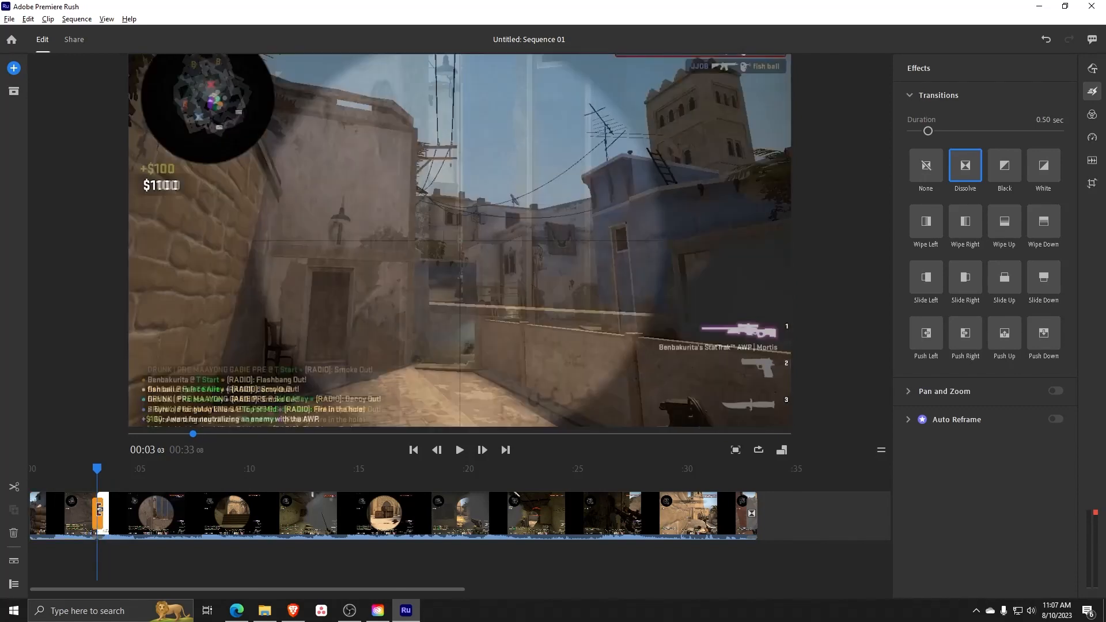
pyautogui.click(925, 166)
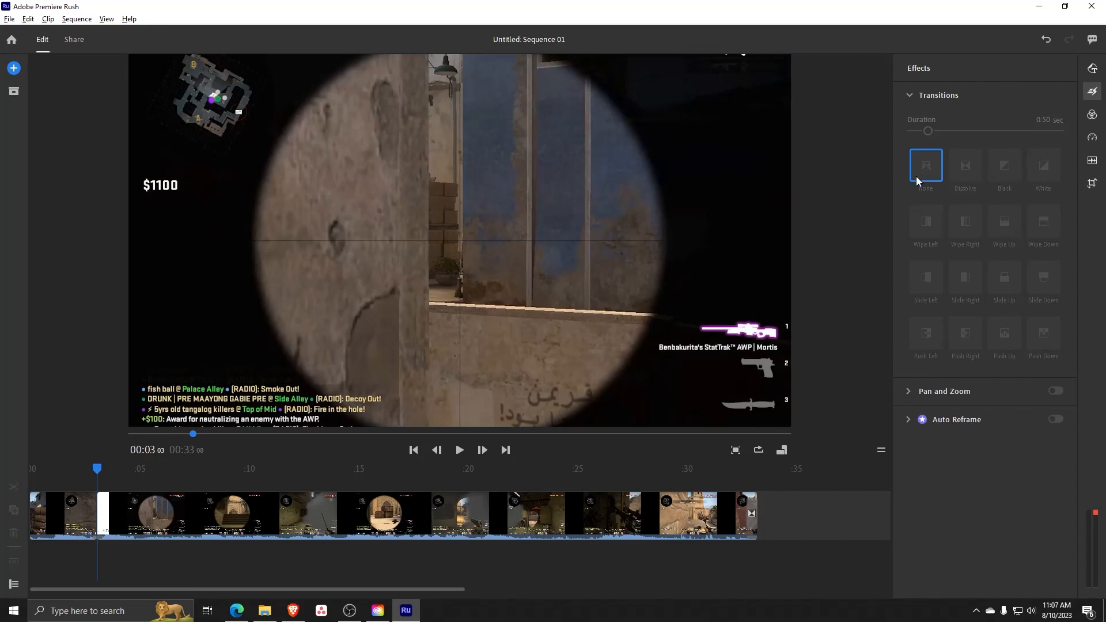
# Change the cut's transition to Wipe Left with a 0.80-second duration
pyautogui.click(965, 165)
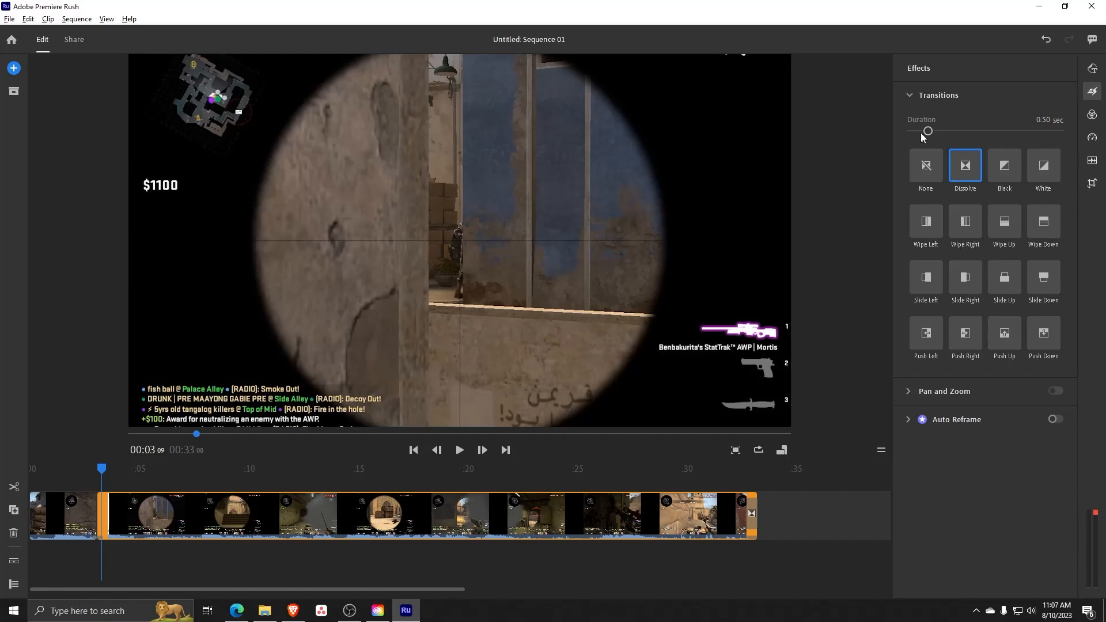
pyautogui.moveTo(928, 234)
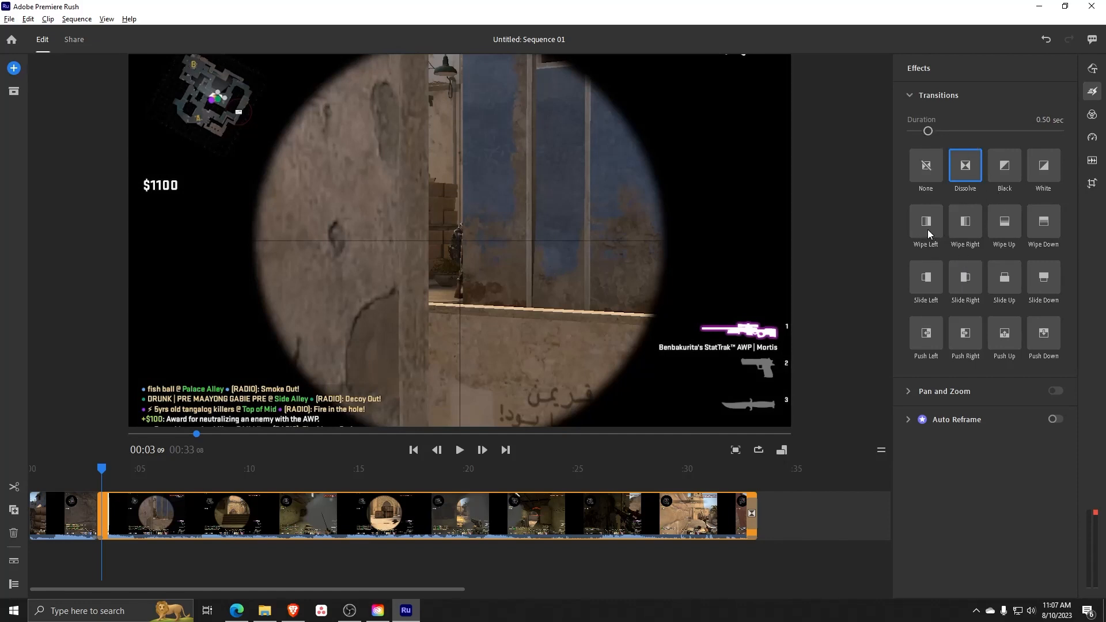
pyautogui.click(925, 221)
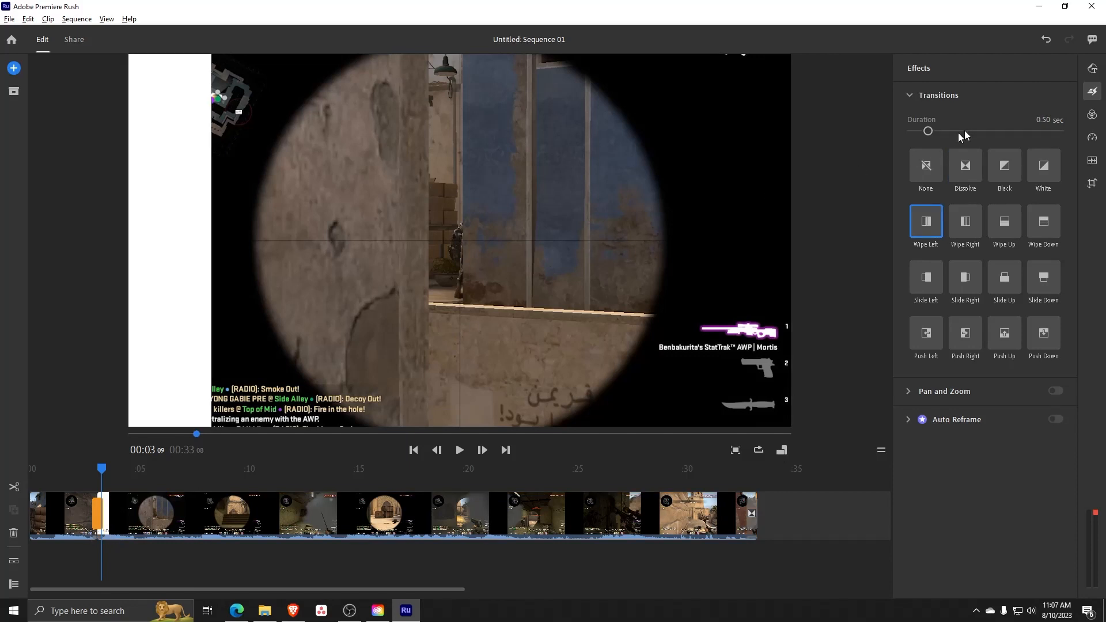
pyautogui.moveTo(928, 131); pyautogui.dragTo(934, 131)
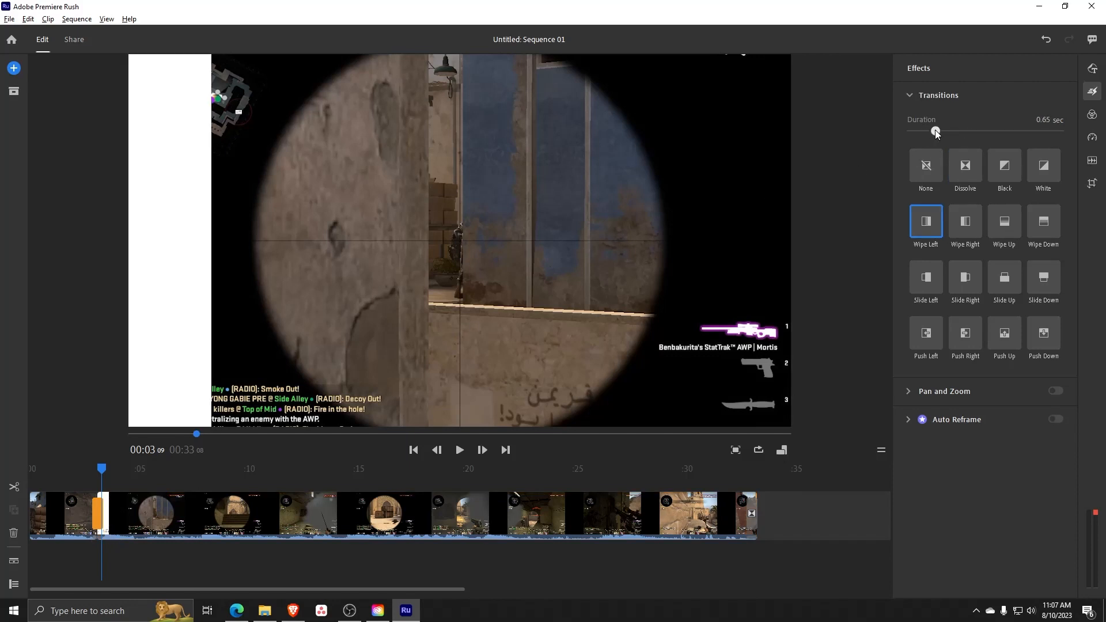
pyautogui.moveTo(935, 132); pyautogui.dragTo(944, 131)
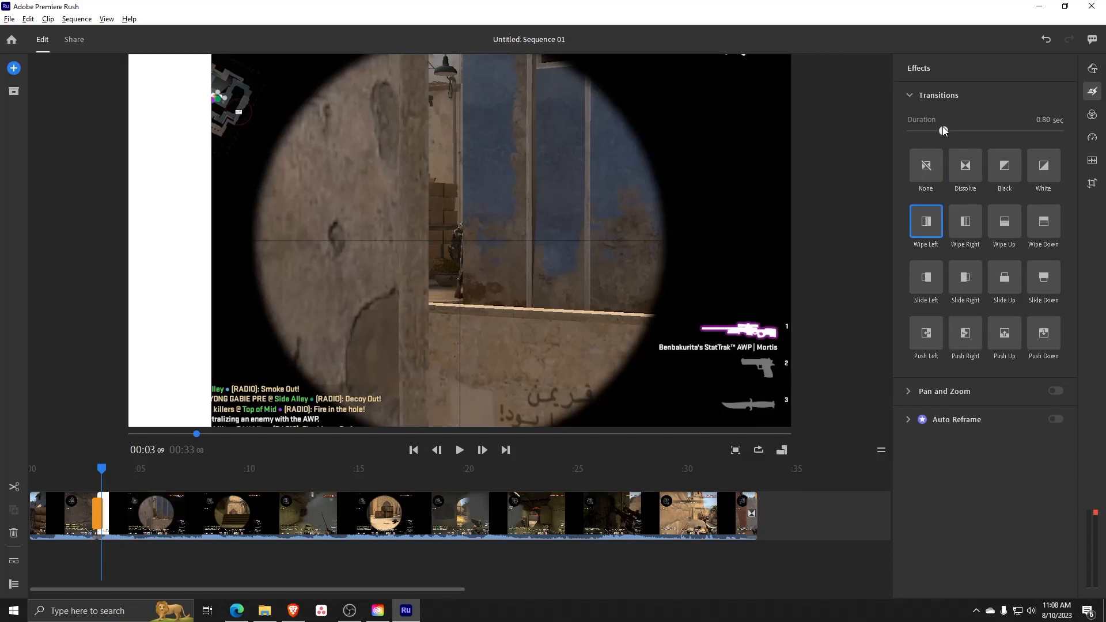
# Try the Mono and Cinematic colour presets on the first clip
pyautogui.click(1092, 114)
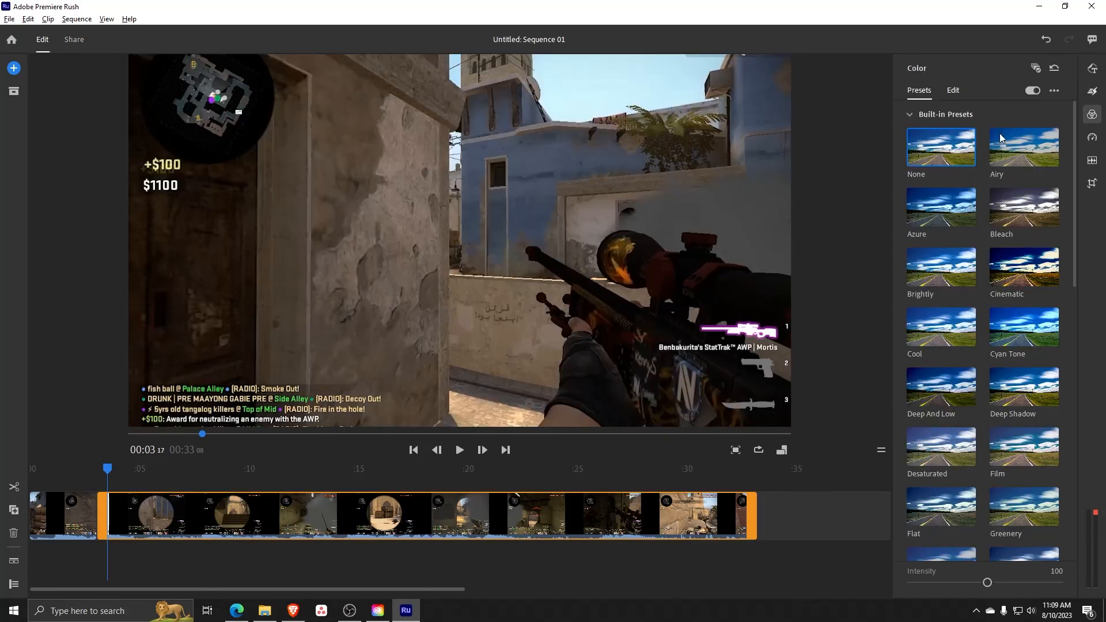
pyautogui.moveTo(930, 269)
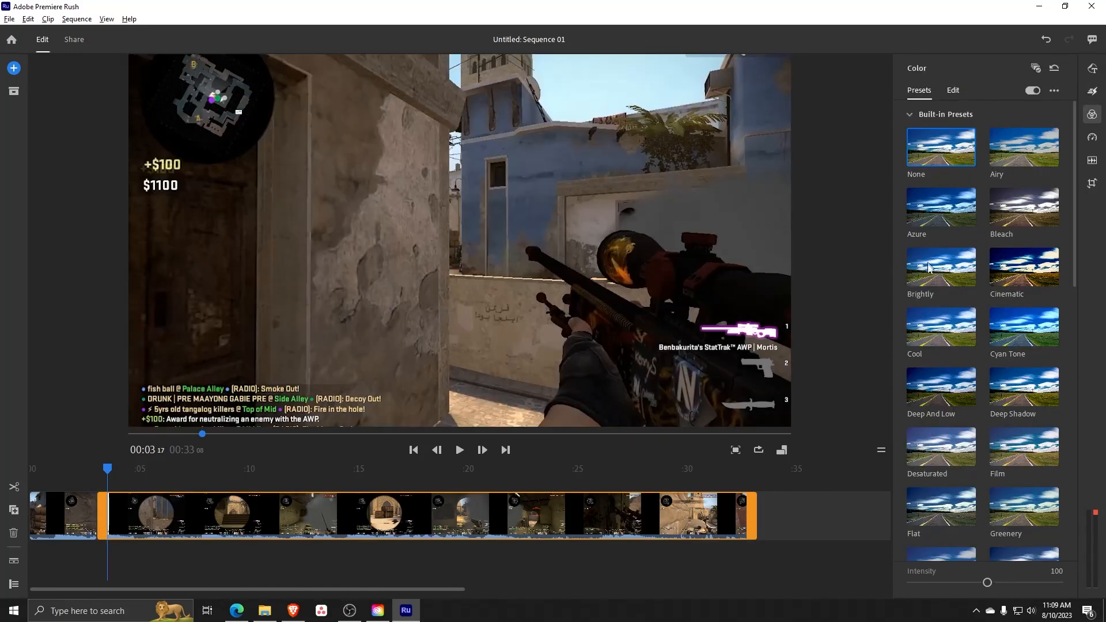
pyautogui.scroll(-3)
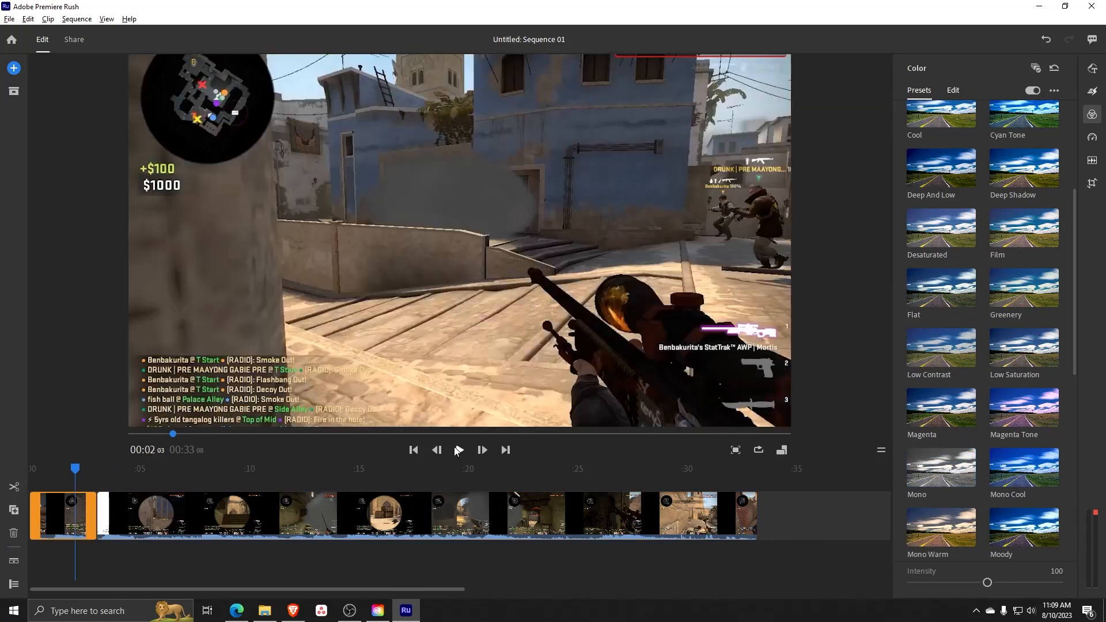
pyautogui.click(941, 462)
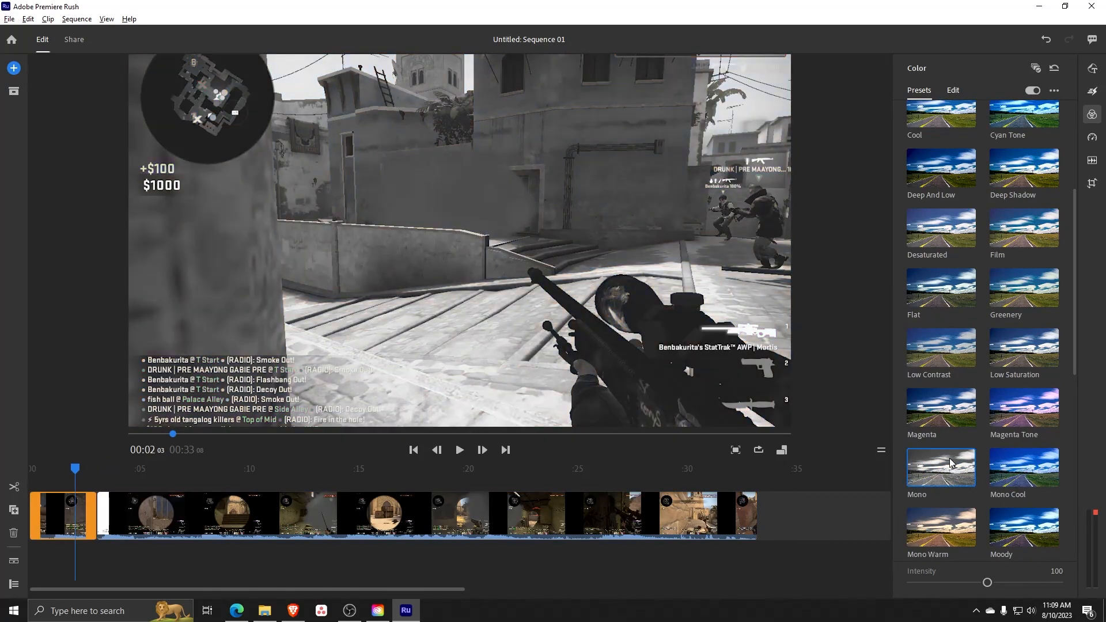
pyautogui.click(941, 408)
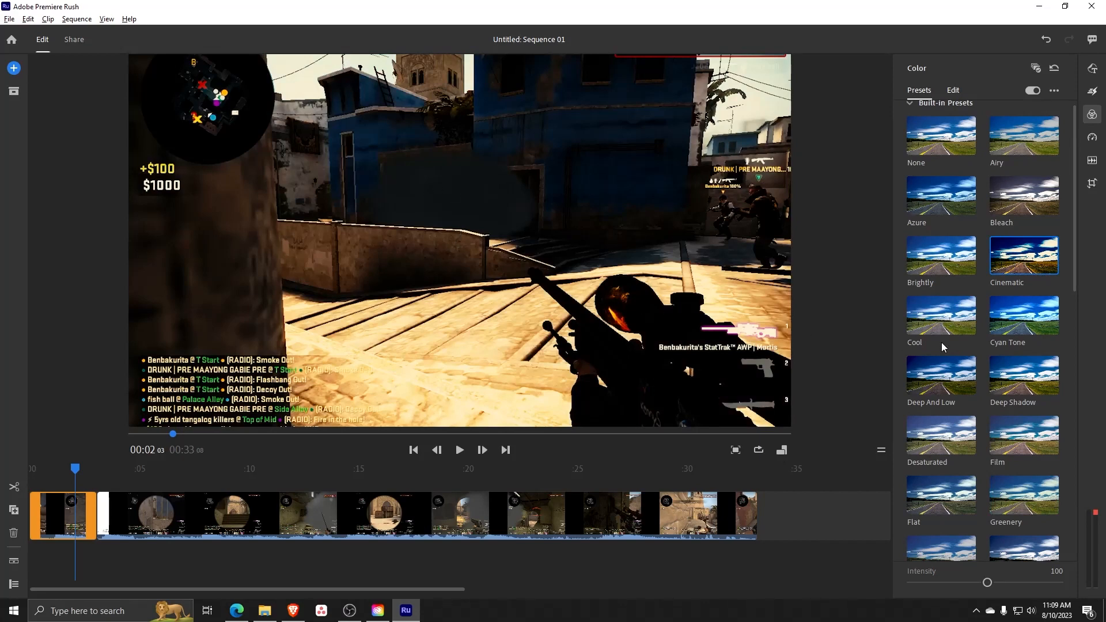
# Try further colour presets on the main gameplay clip, ending with None
pyautogui.scroll(-3)
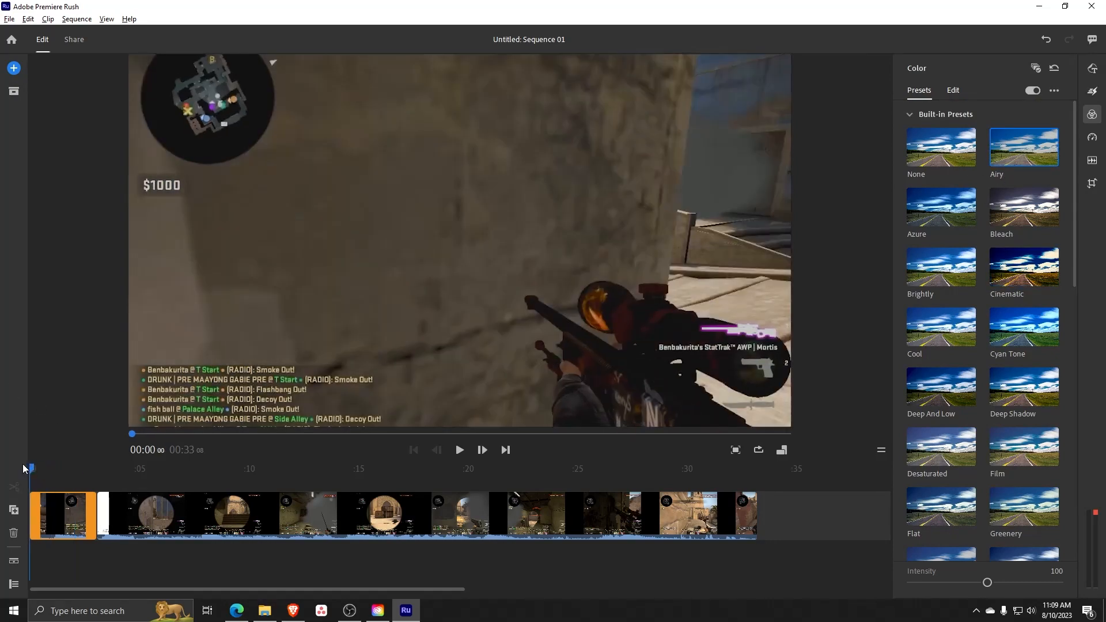
pyautogui.click(459, 451)
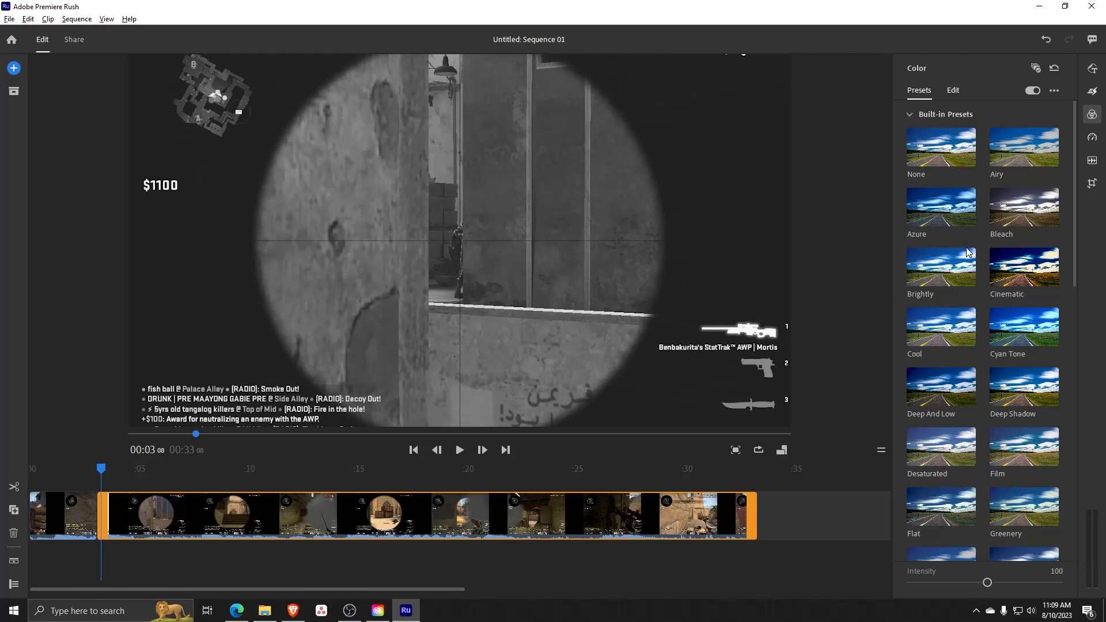
pyautogui.click(940, 147)
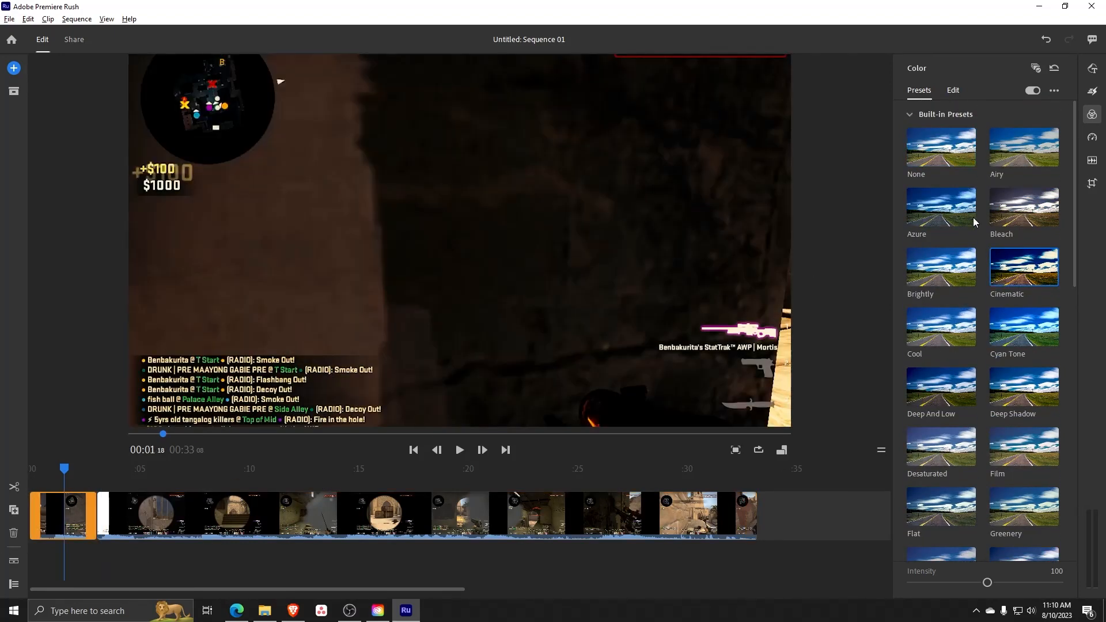
pyautogui.click(940, 148)
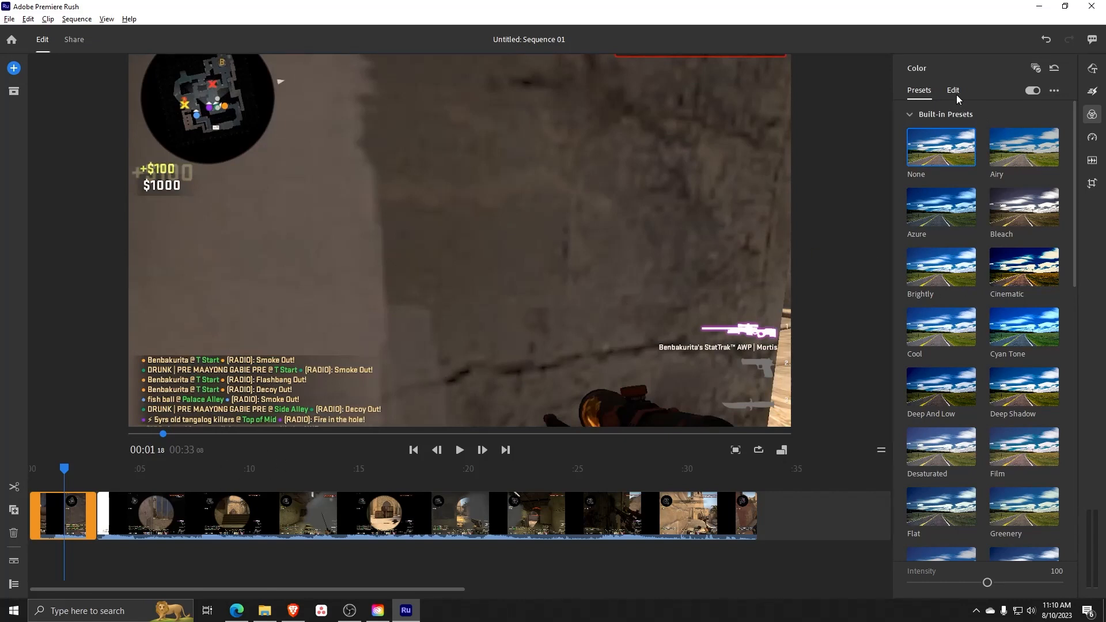
# Review the Color Edit adjustment sliders and return to the Presets list
pyautogui.click(953, 90)
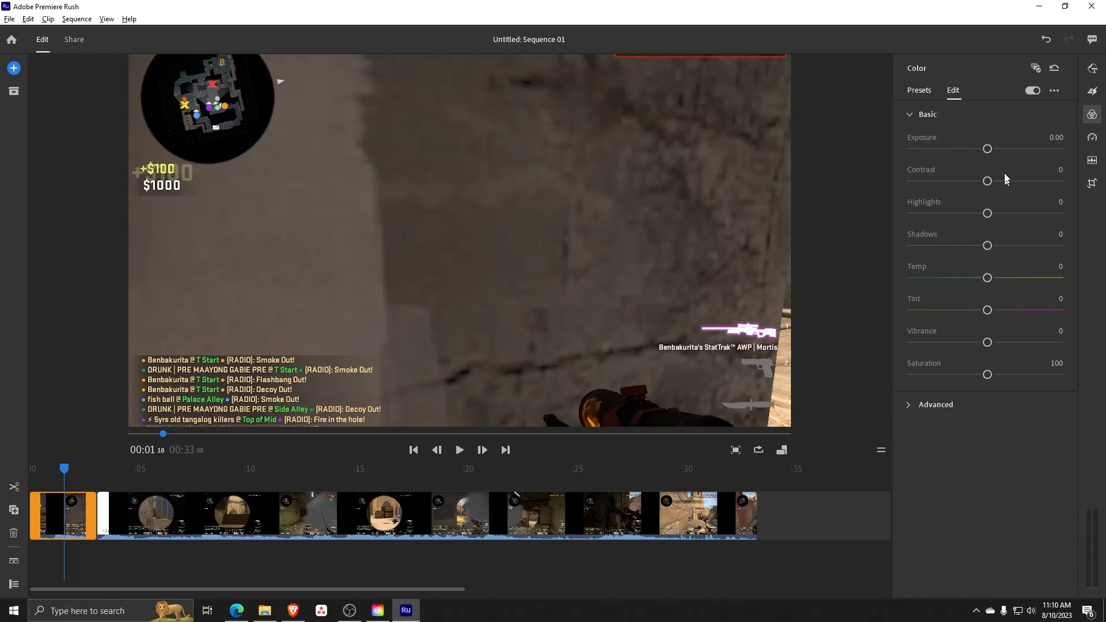
pyautogui.moveTo(997, 405)
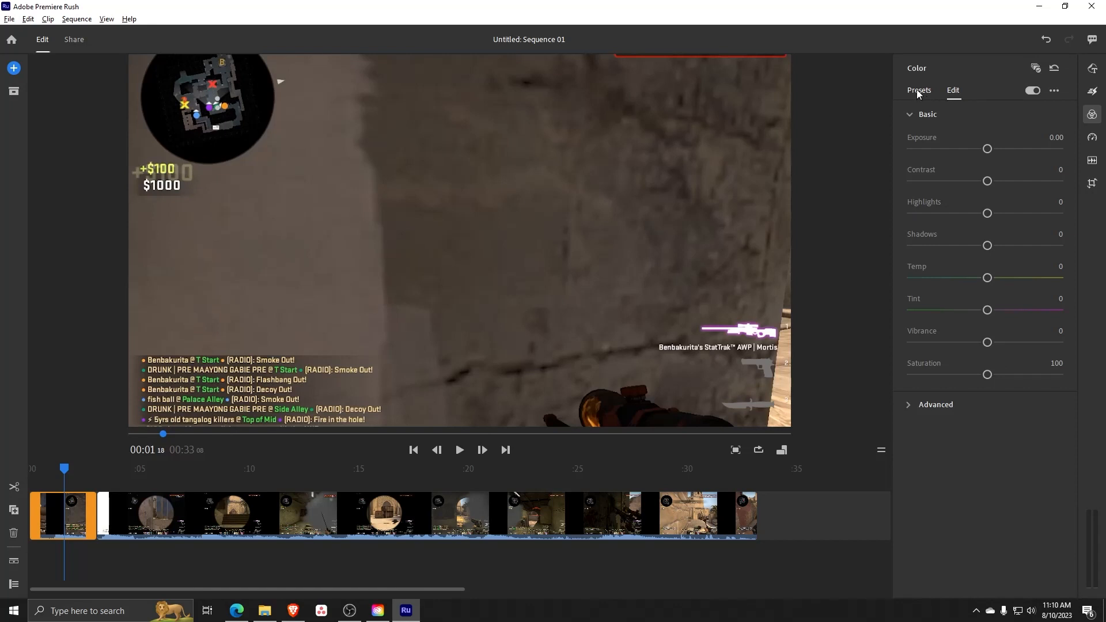
pyautogui.click(918, 90)
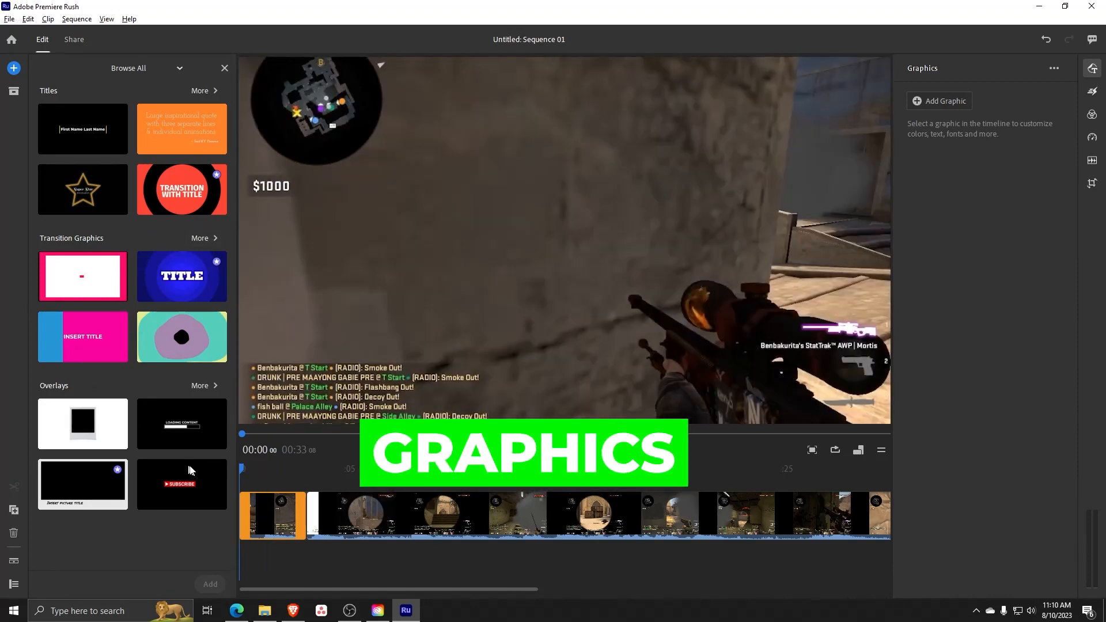
# Add the Subscribe overlay at the start and select its SUBSCRIBE text, keeping the text colour unchanged
pyautogui.click(181, 485)
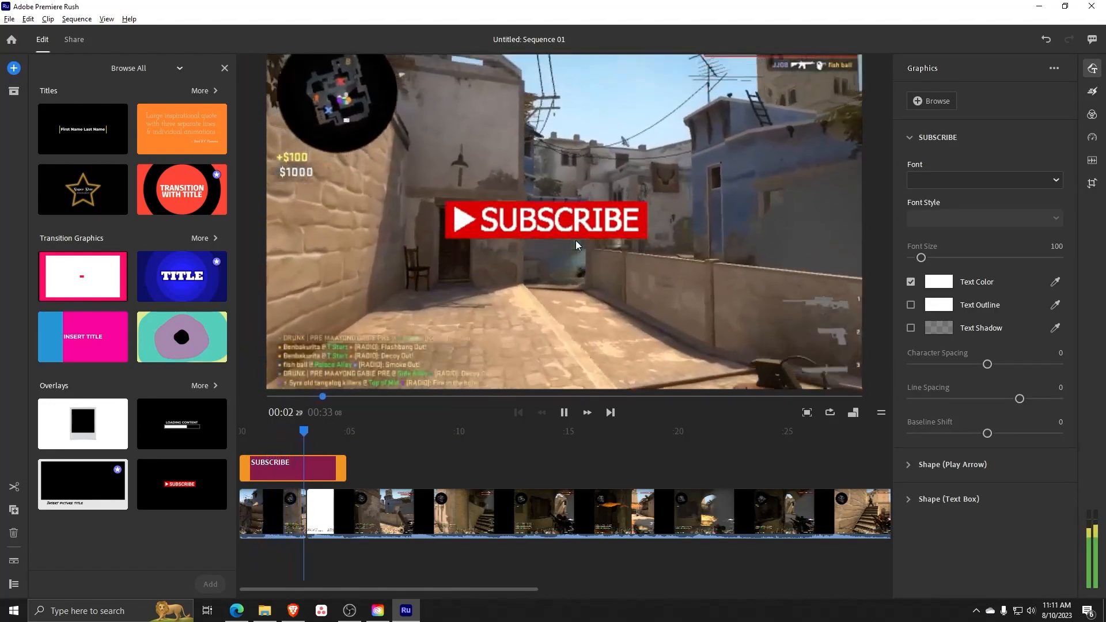
pyautogui.click(564, 413)
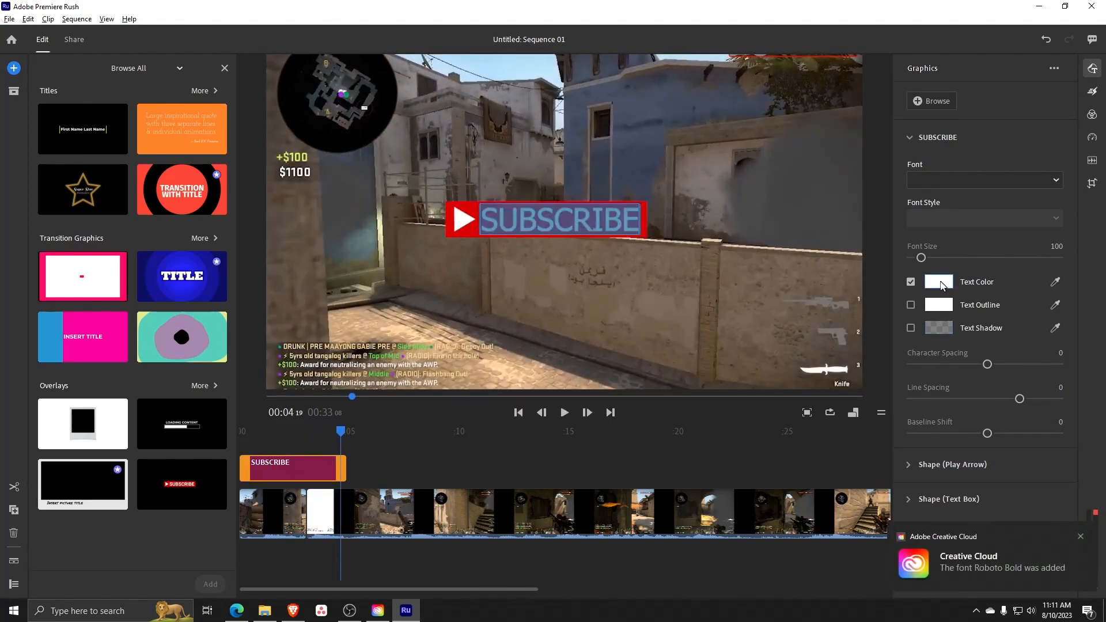
pyautogui.click(938, 281)
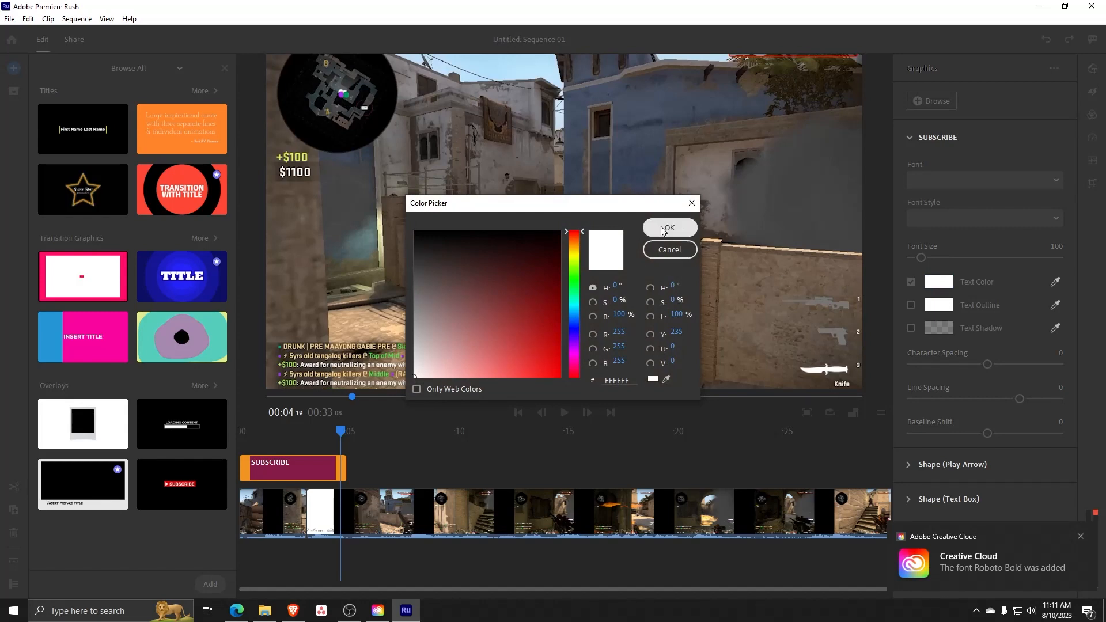
pyautogui.click(669, 227)
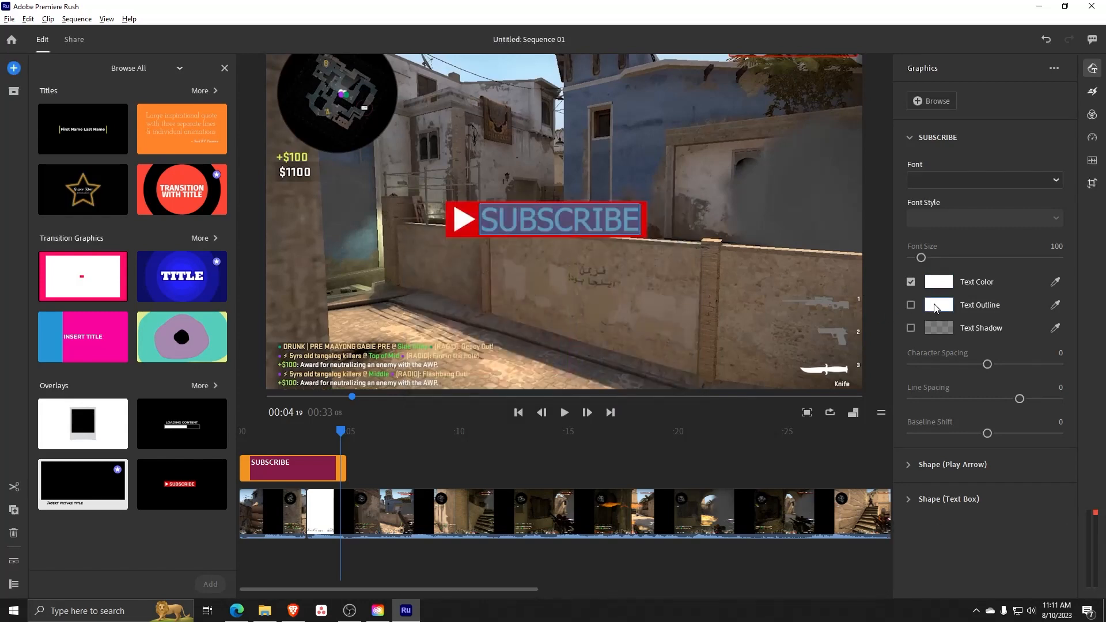
# Set the Subscribe text outline colour to near-black #060404
pyautogui.click(938, 304)
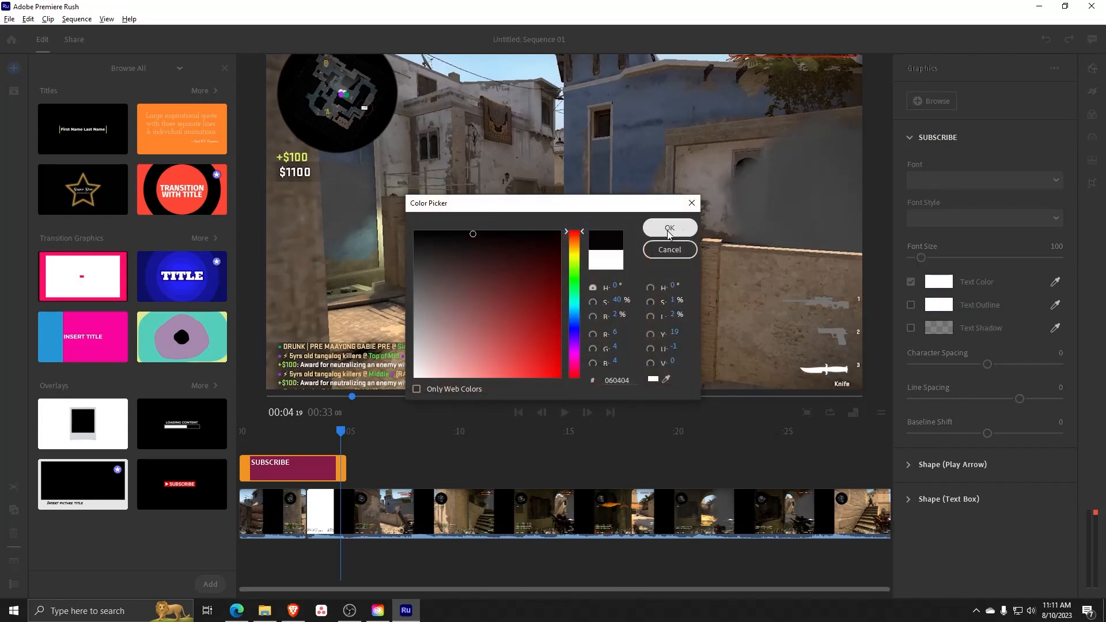
pyautogui.click(667, 228)
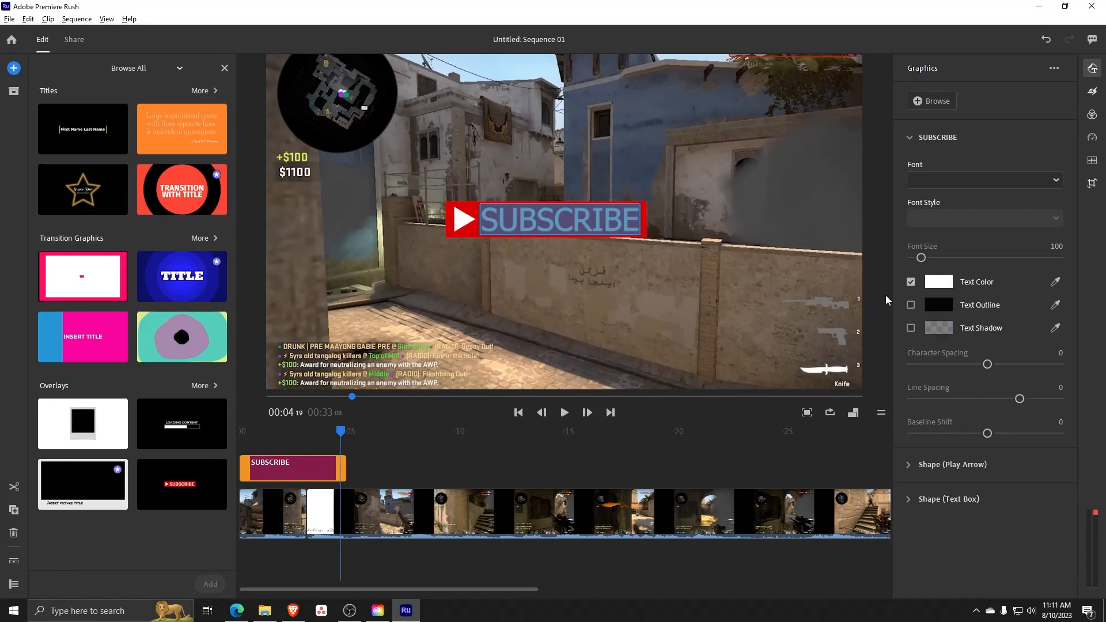
pyautogui.click(984, 180)
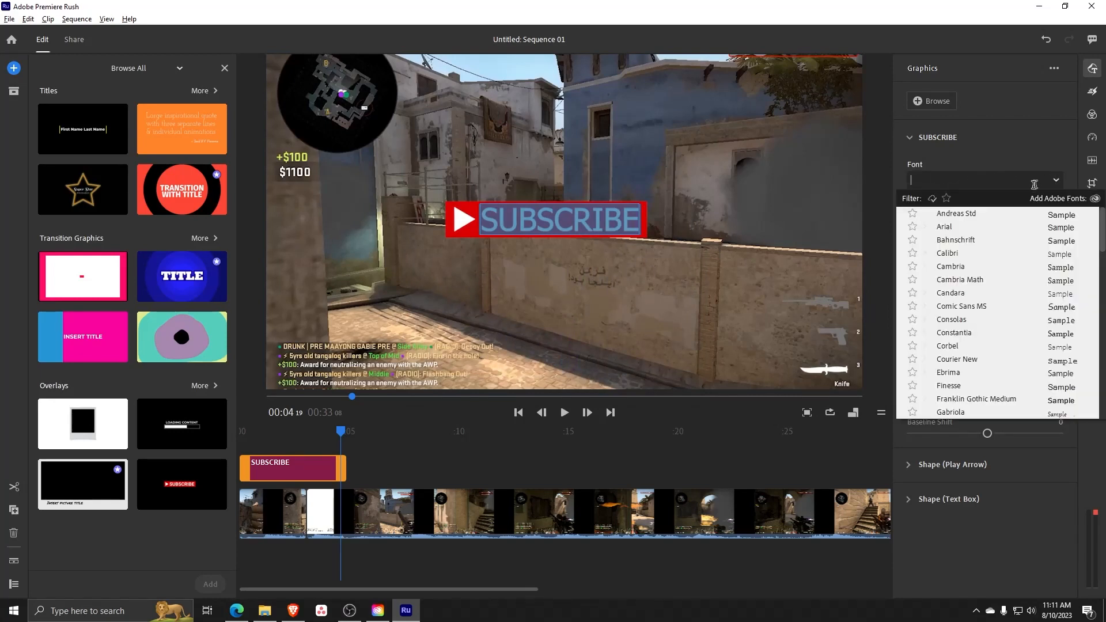
# Add the Loading Content overlay to the timeline right after the Subscribe graphic
pyautogui.scroll(-3)
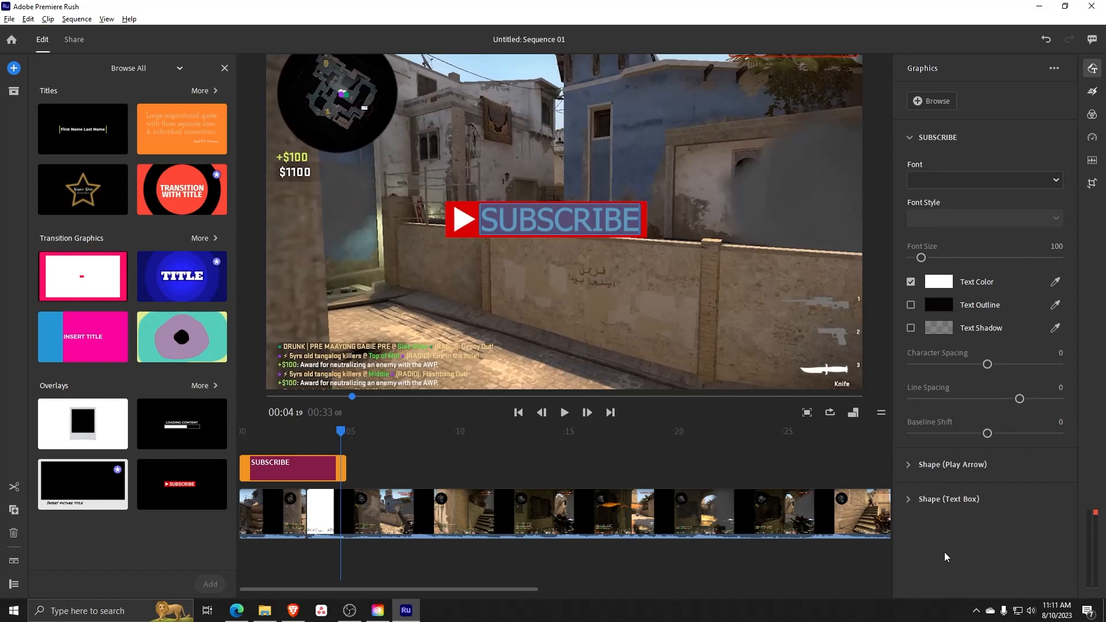
pyautogui.moveTo(674, 357)
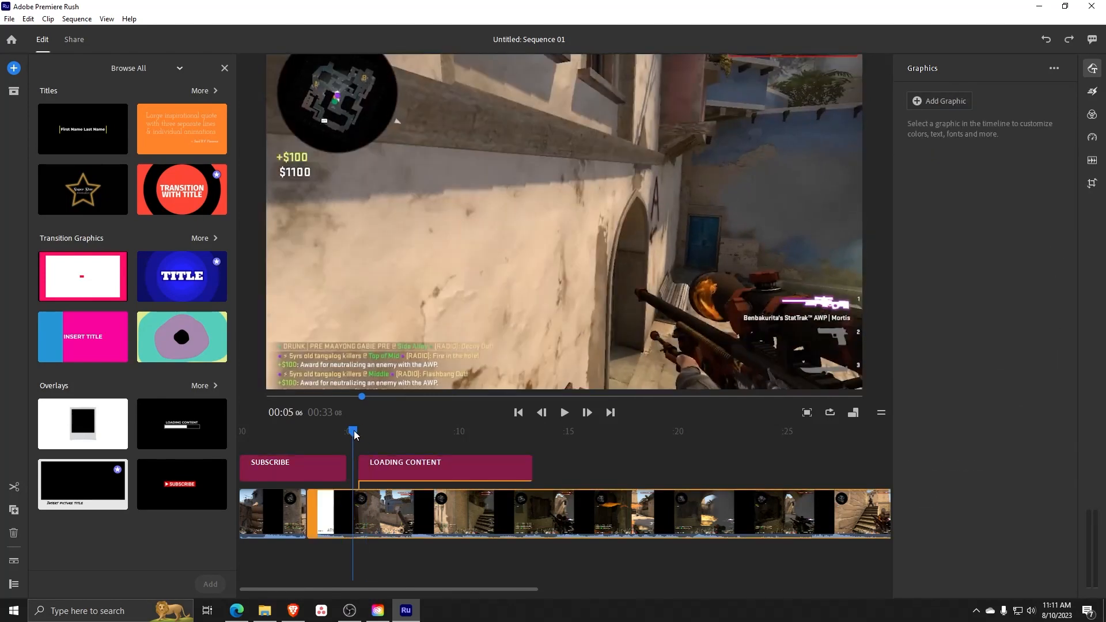
pyautogui.click(563, 412)
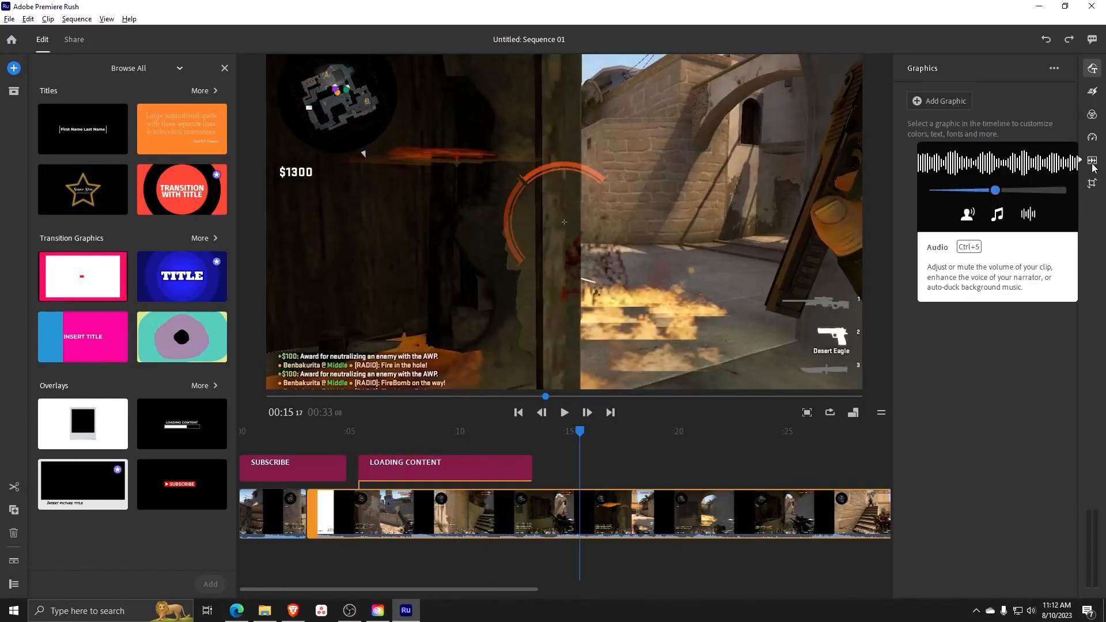
# Set the gameplay clip's volume to 55 in the Audio panel, leaving it unmuted
pyautogui.click(1091, 160)
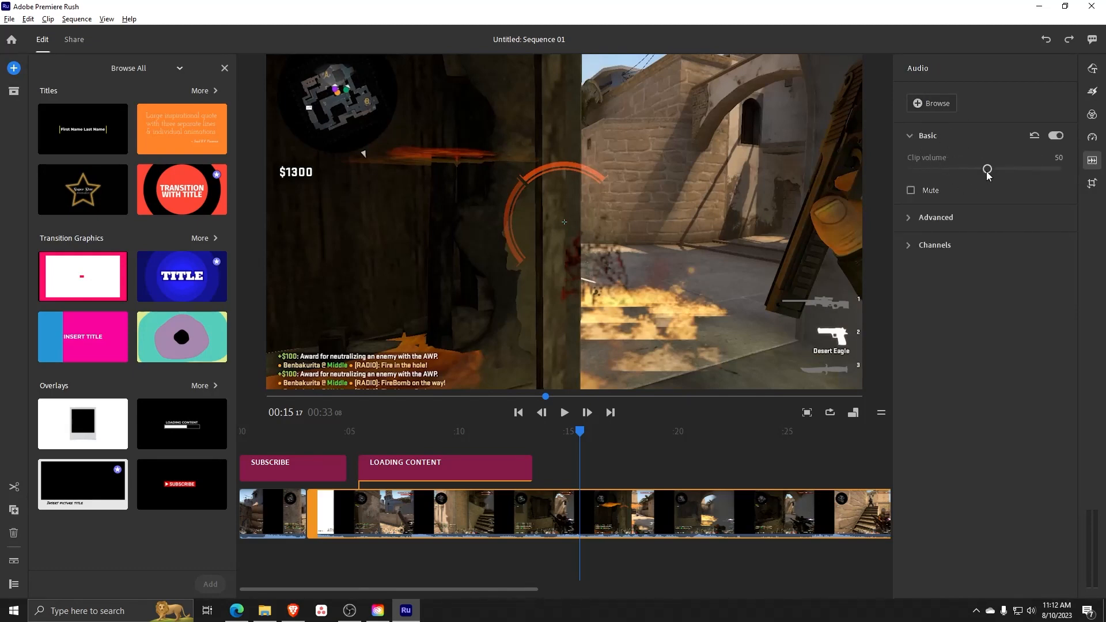
pyautogui.moveTo(987, 170); pyautogui.dragTo(910, 169)
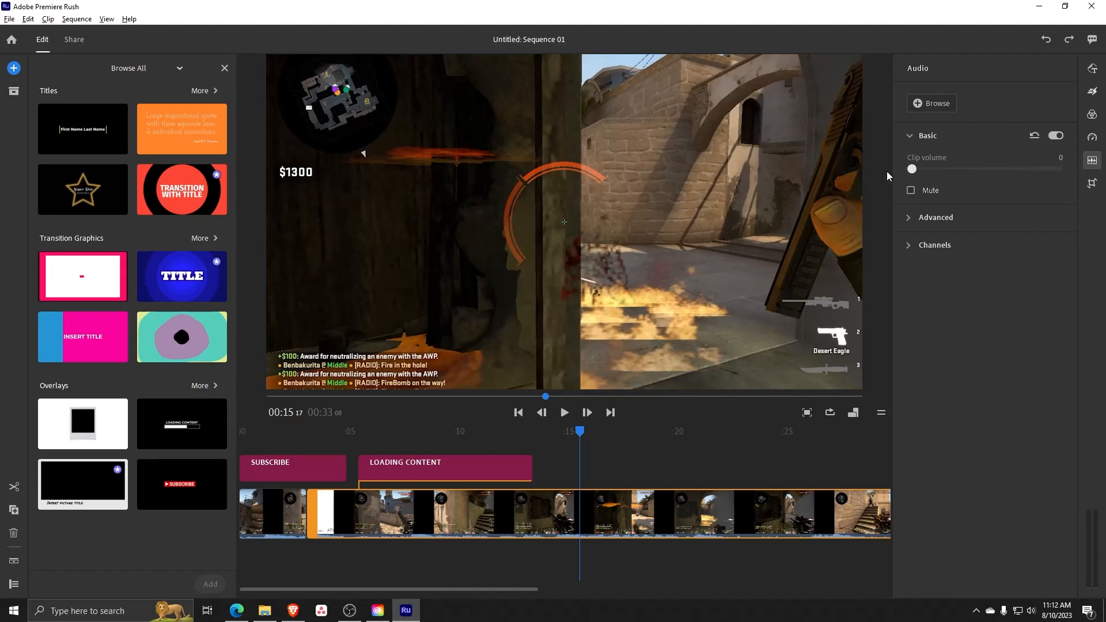
pyautogui.moveTo(910, 169); pyautogui.dragTo(990, 168)
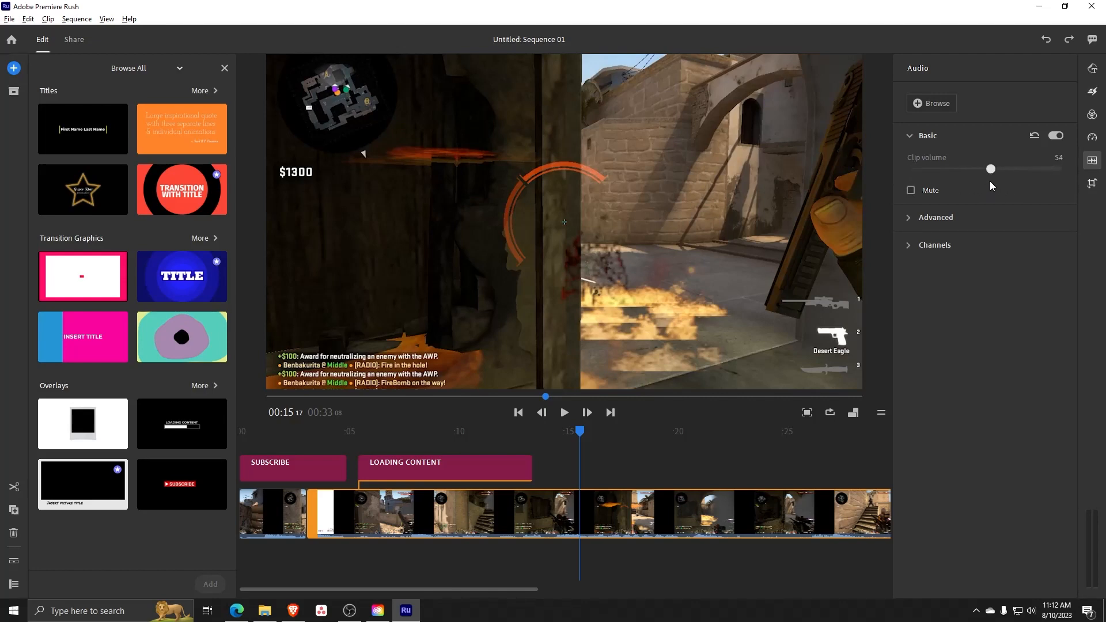
pyautogui.moveTo(989, 169); pyautogui.dragTo(994, 168)
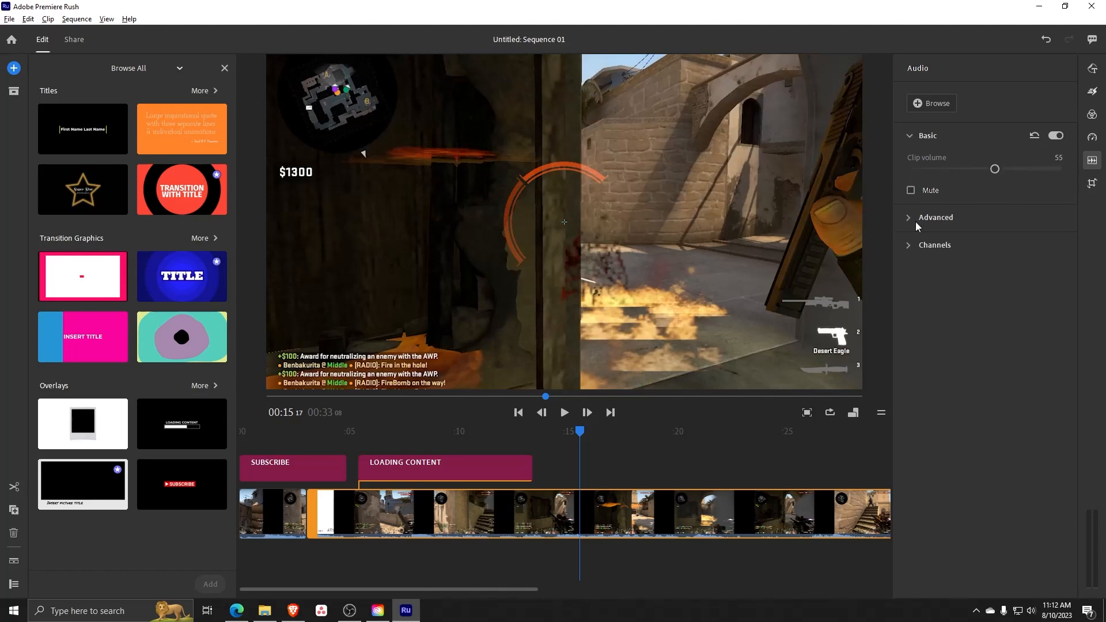
pyautogui.click(910, 190)
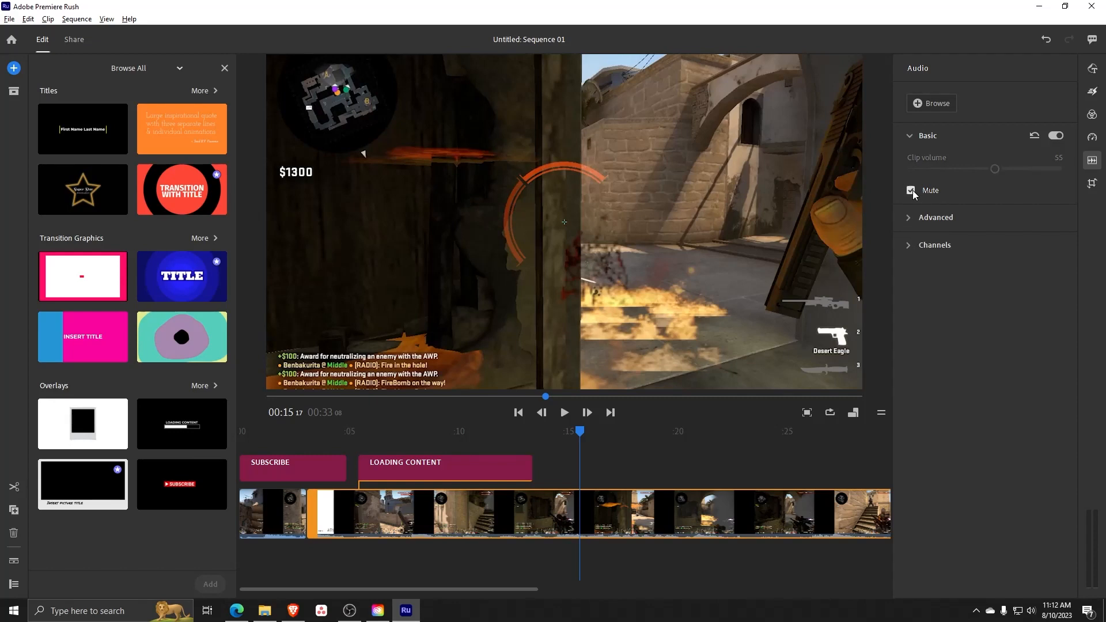
pyautogui.click(910, 191)
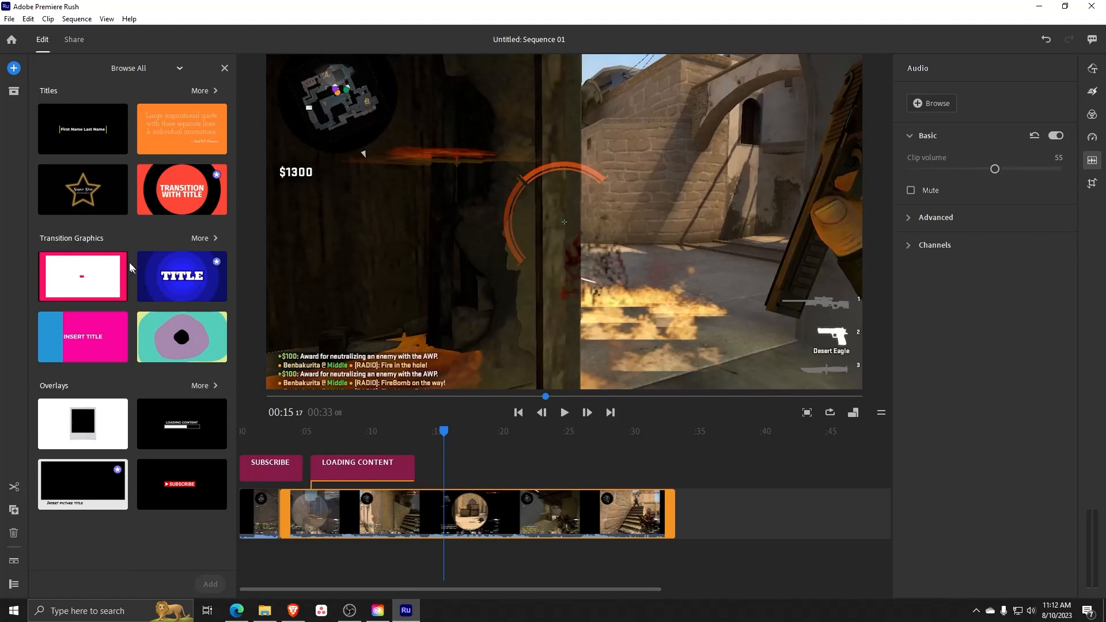
# Undo the last edit and bring up the Share screen to export Sequence 01.mp4 locally
pyautogui.click(10, 18)
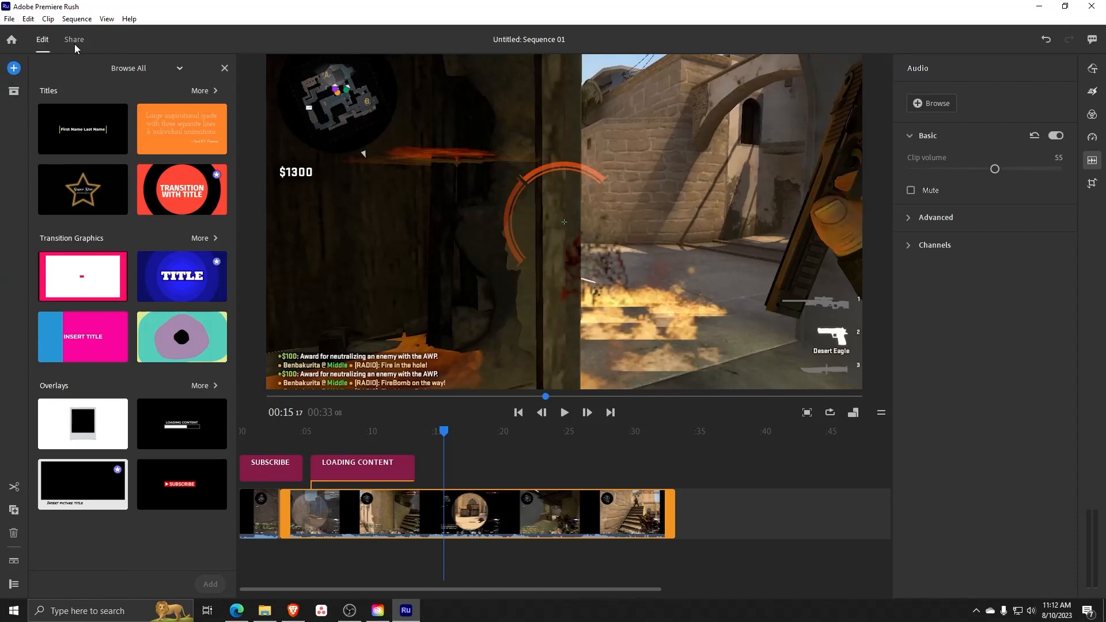
pyautogui.moveTo(1097, 41)
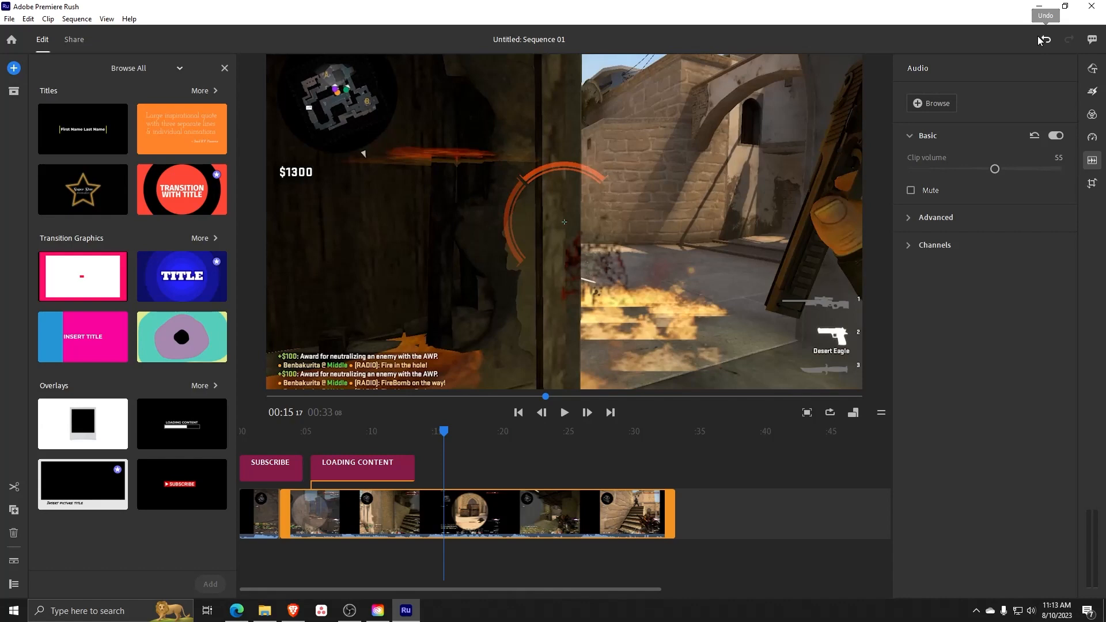
pyautogui.click(74, 40)
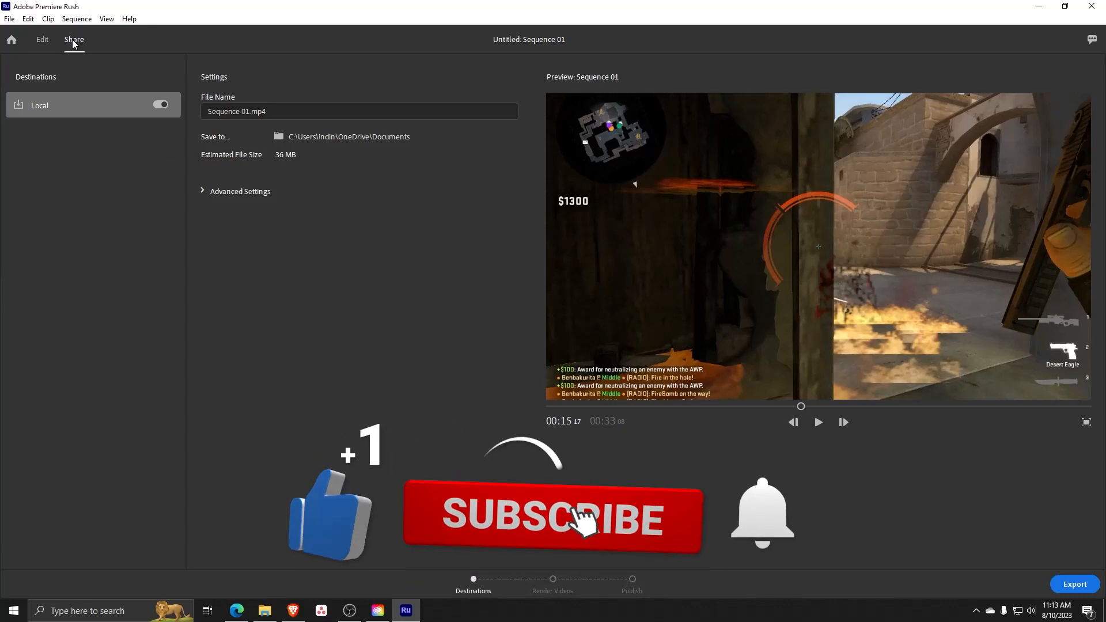
pyautogui.click(552, 518)
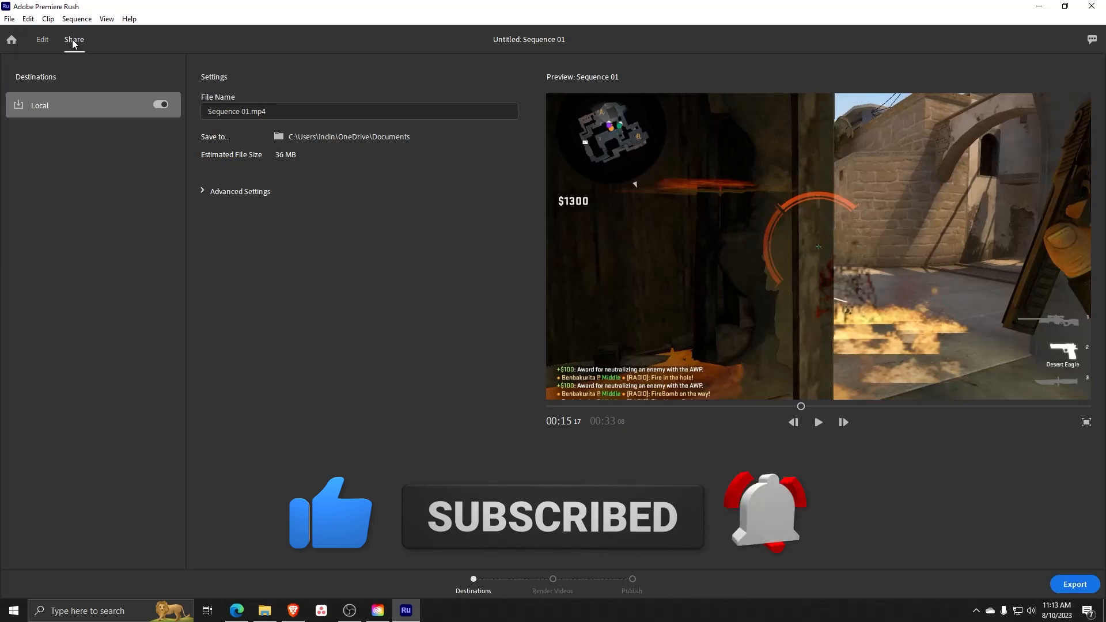